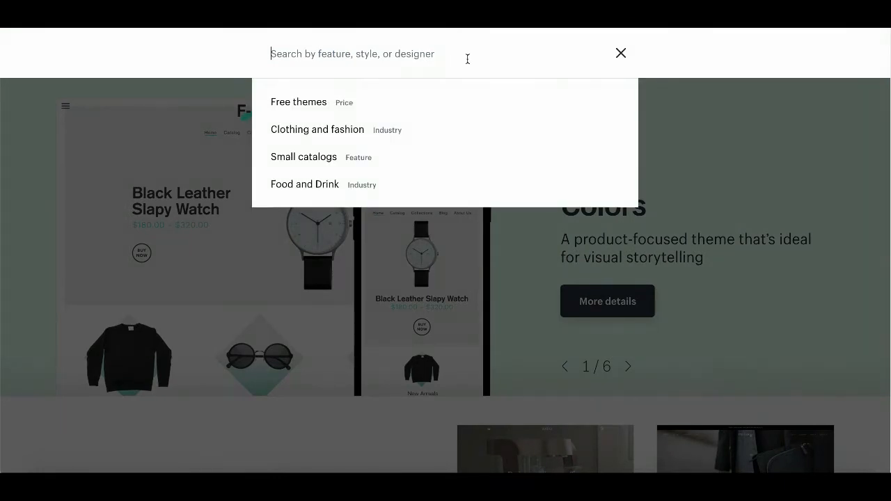
Enter "Mani" into the Theme Store search so Minimal is suggested
{"action": "type", "text": "Ma"}
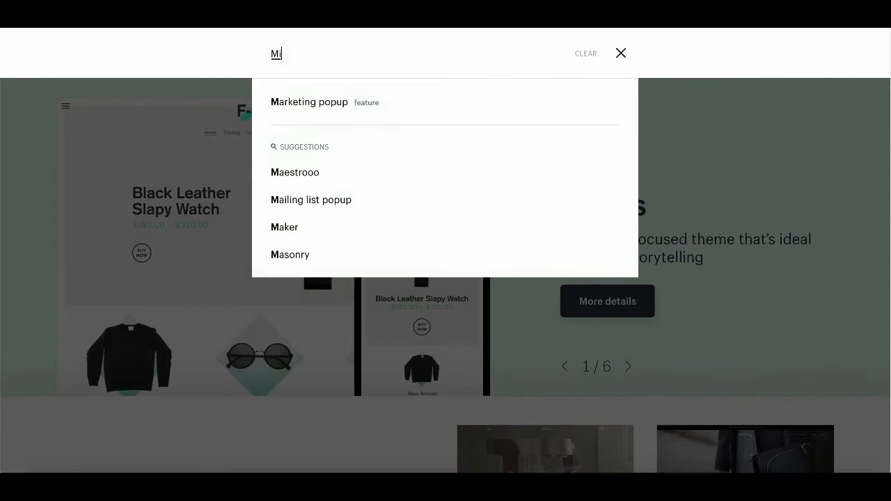
{"action": "type", "text": "ni"}
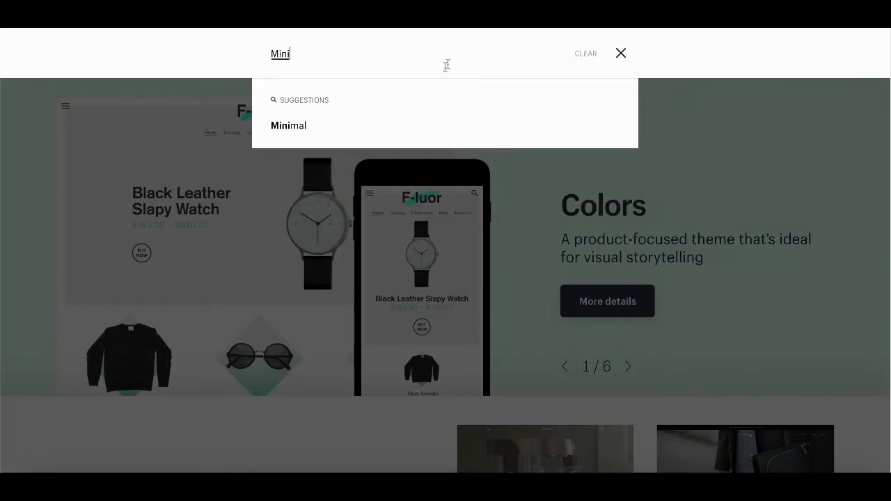
{"action": "mouse_move", "coordinate": [425, 125]}
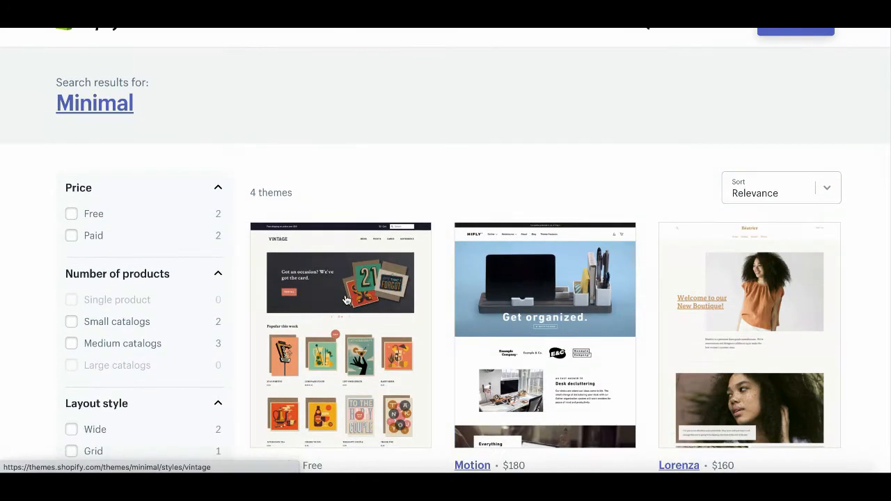
Open the Minimal theme's details page from the search results
{"action": "scroll", "scroll_direction": "down", "scroll_amount": 3}
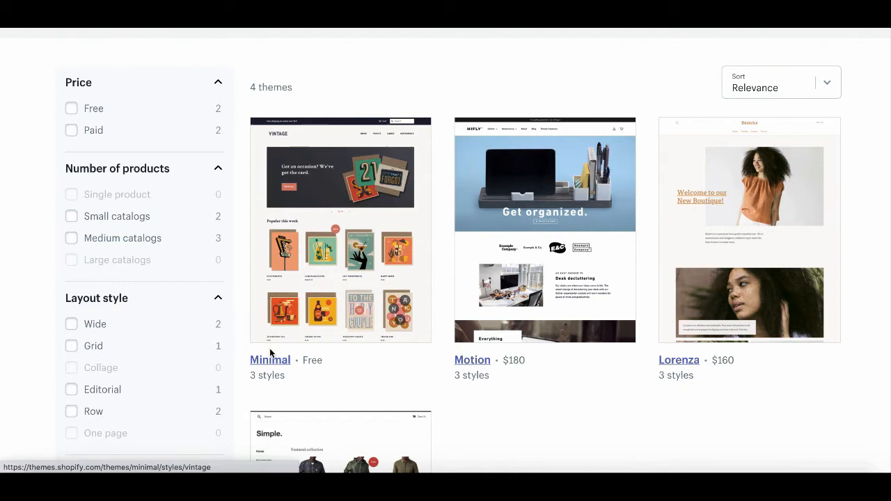
{"action": "left_click", "coordinate": [270, 359]}
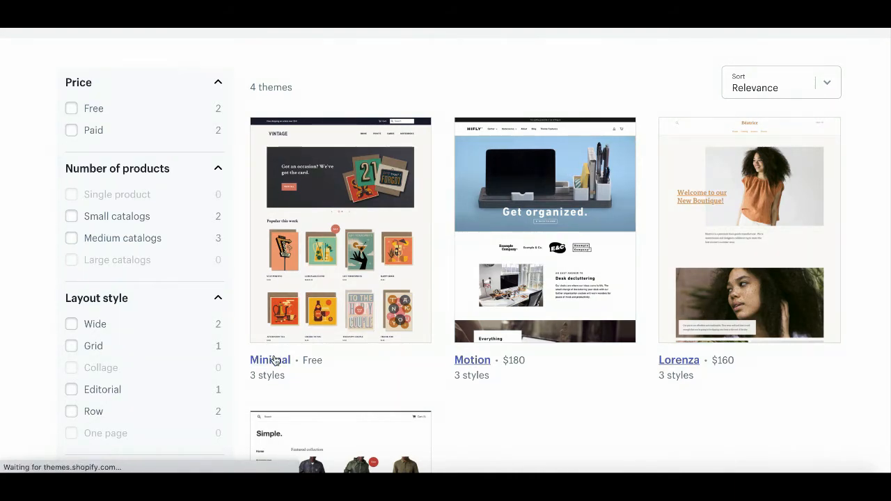
{"action": "left_click", "coordinate": [270, 359]}
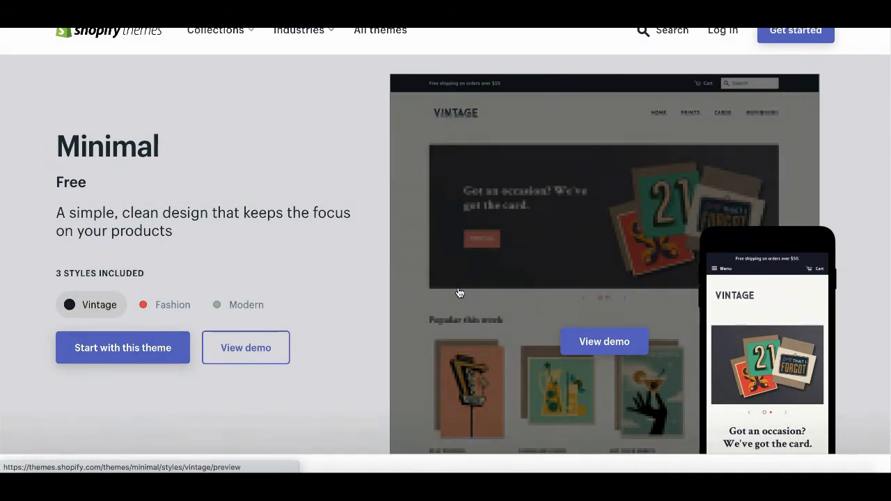
Preview the theme's Fashion style, then its Modern style
{"action": "scroll", "scroll_direction": "down", "scroll_amount": 3}
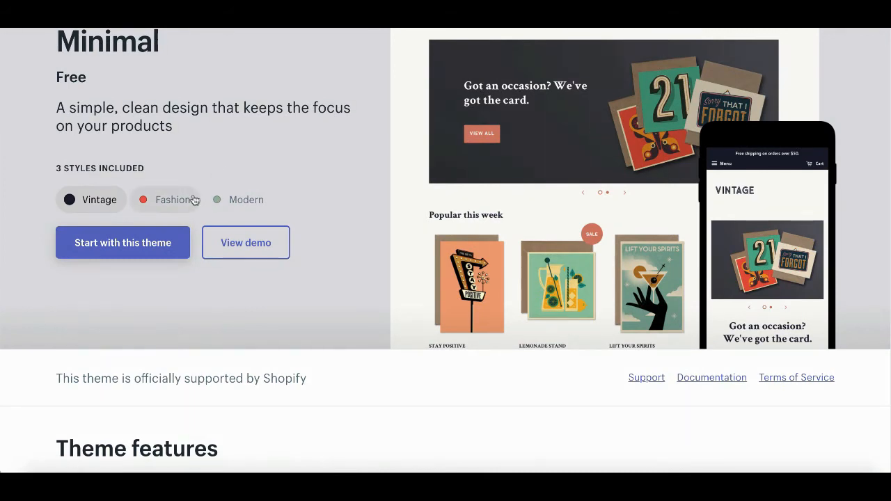
{"action": "left_click", "coordinate": [164, 201]}
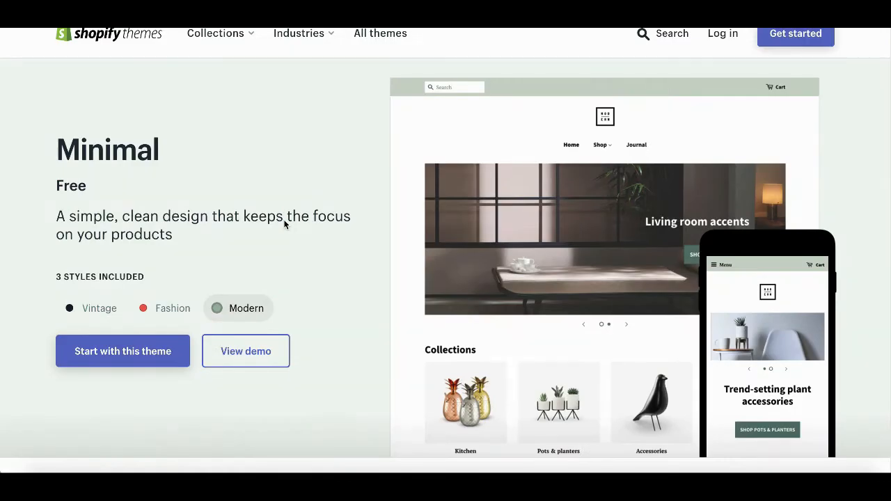
{"action": "left_click", "coordinate": [123, 351]}
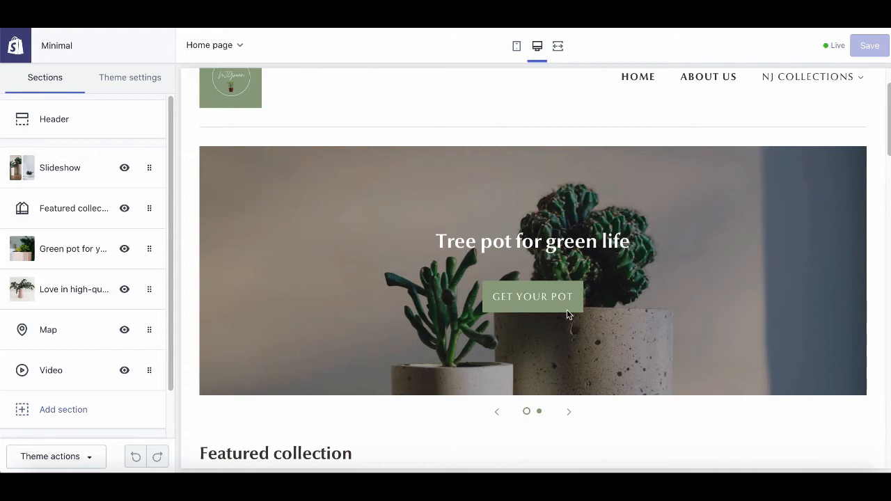
{"action": "mouse_move", "coordinate": [662, 182]}
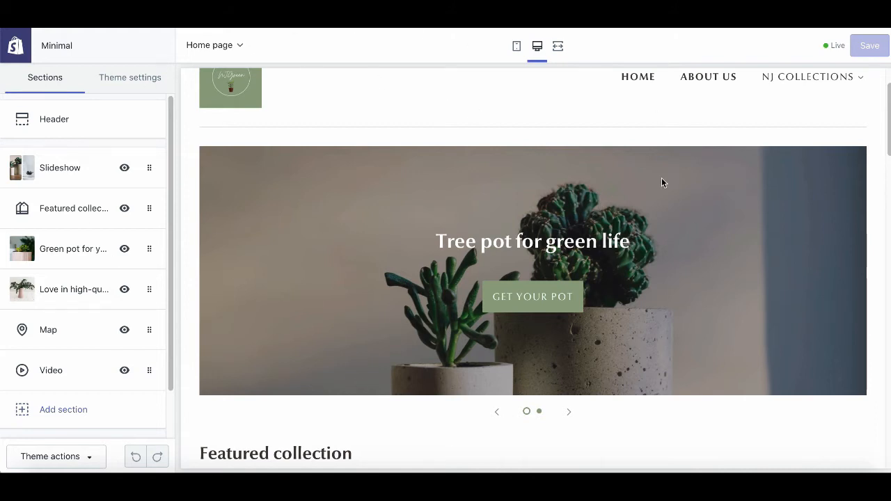
{"action": "mouse_move", "coordinate": [343, 161]}
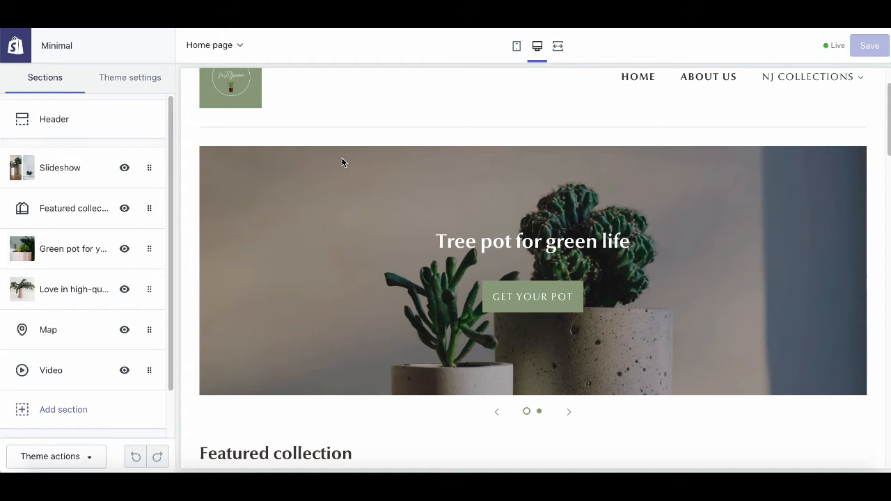
{"action": "scroll", "scroll_direction": "down", "scroll_amount": 3}
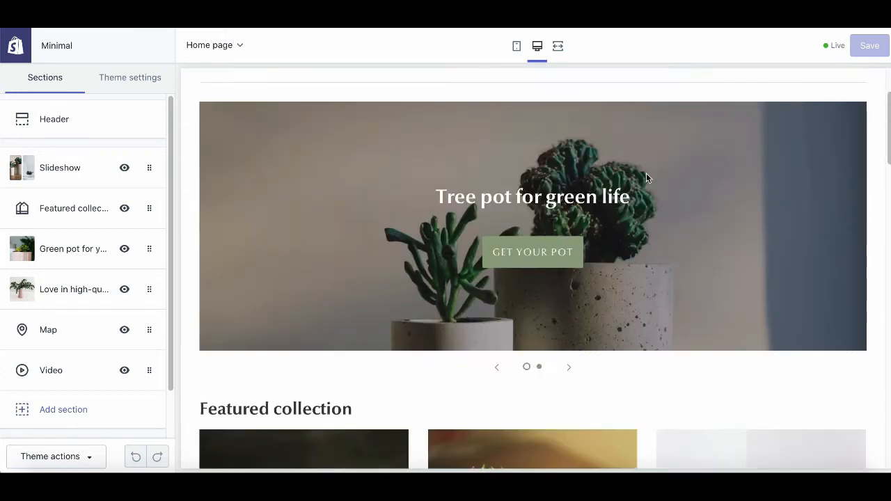
{"action": "scroll", "scroll_direction": "down", "scroll_amount": 3}
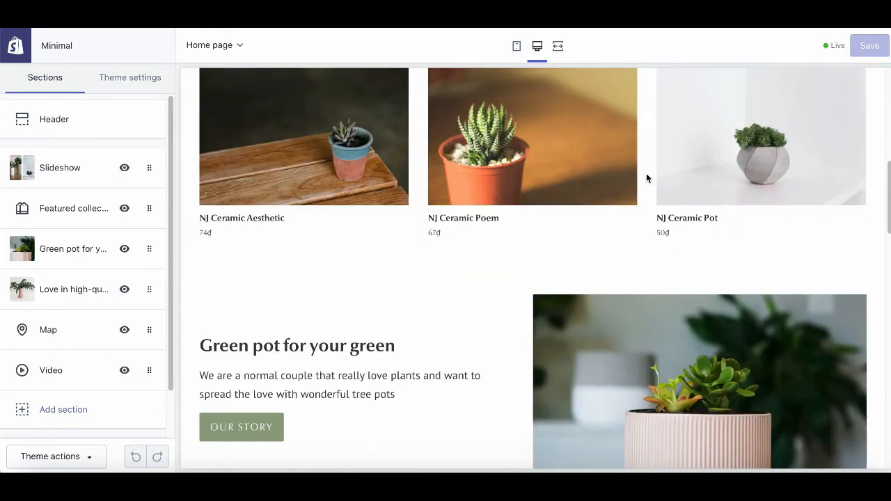
{"action": "scroll", "scroll_direction": "up", "scroll_amount": 3}
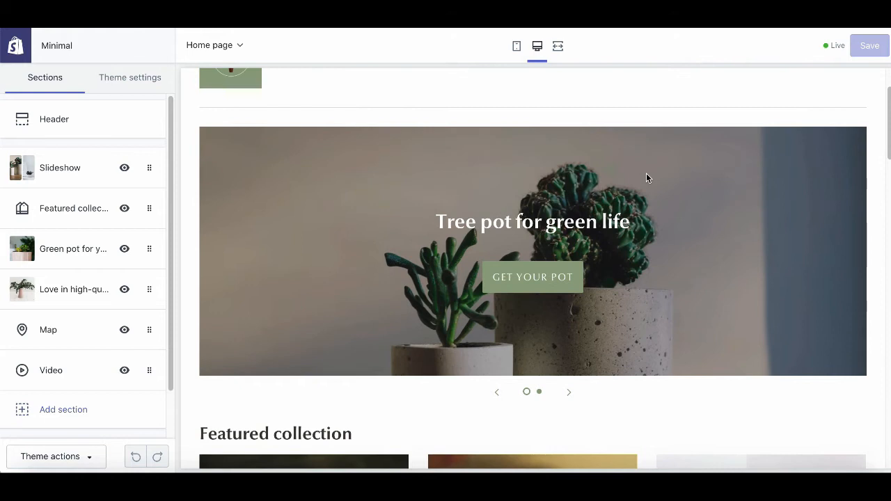
{"action": "mouse_move", "coordinate": [387, 301]}
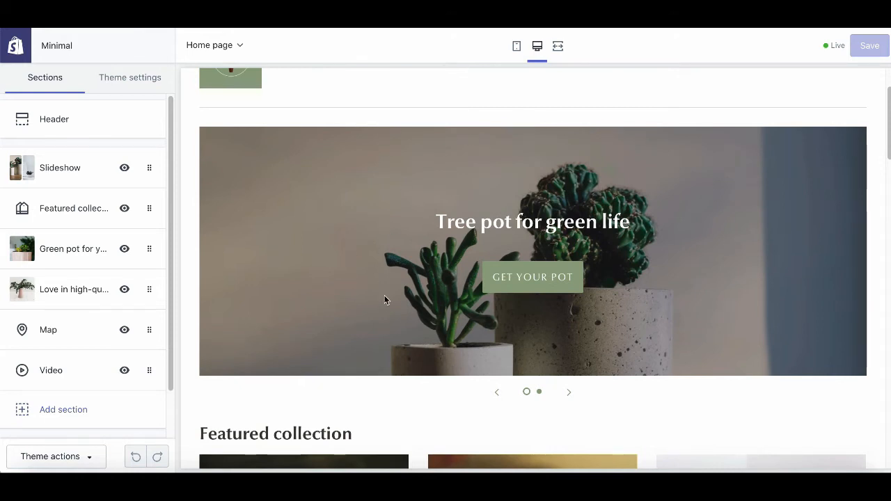
{"action": "mouse_move", "coordinate": [441, 348]}
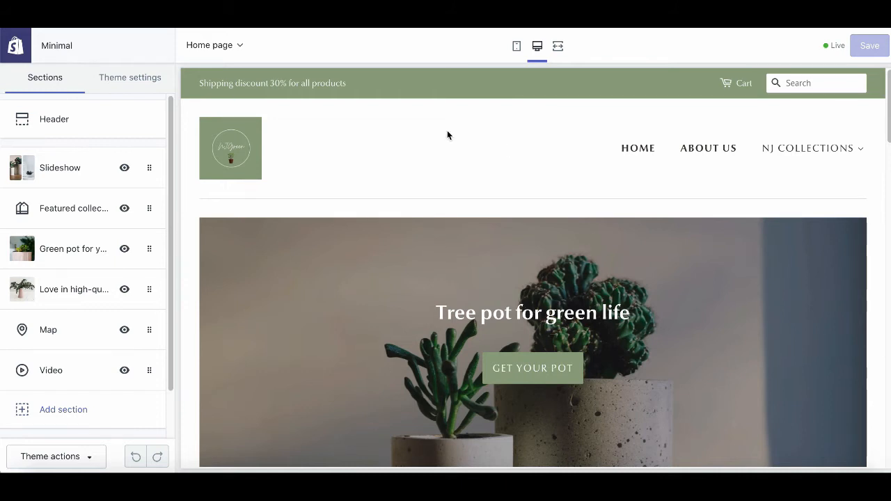
{"action": "mouse_move", "coordinate": [493, 362]}
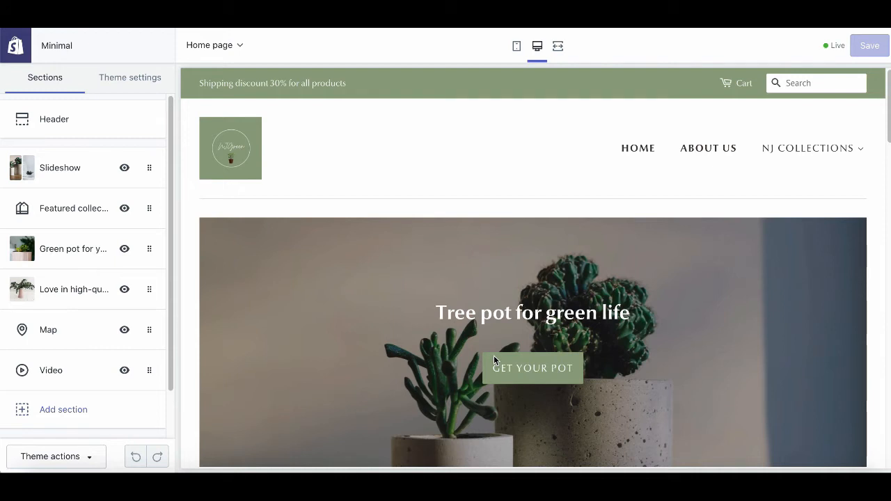
Open the Slideshow section's settings and advance the preview to the second slide
{"action": "left_click", "coordinate": [60, 167]}
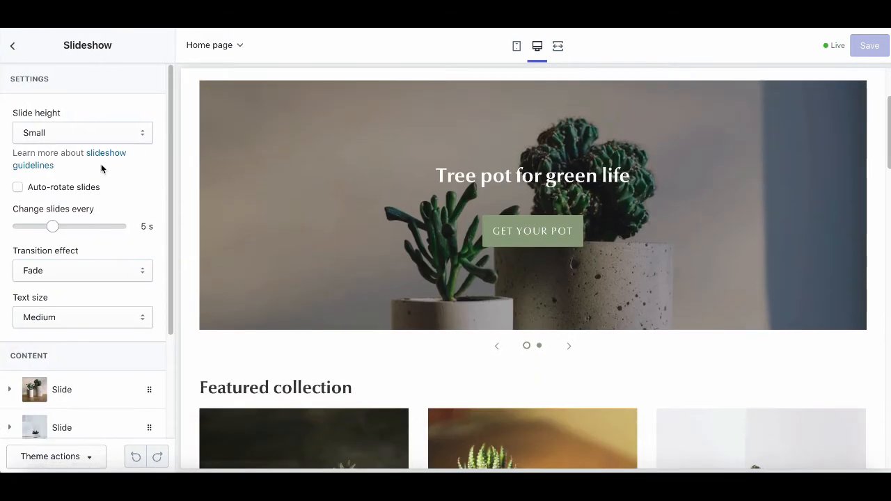
{"action": "left_click", "coordinate": [12, 44]}
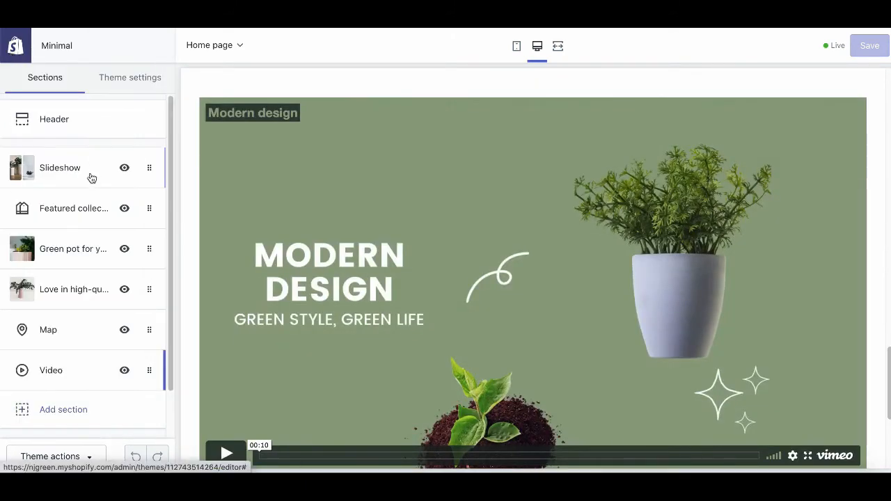
{"action": "left_click", "coordinate": [60, 167]}
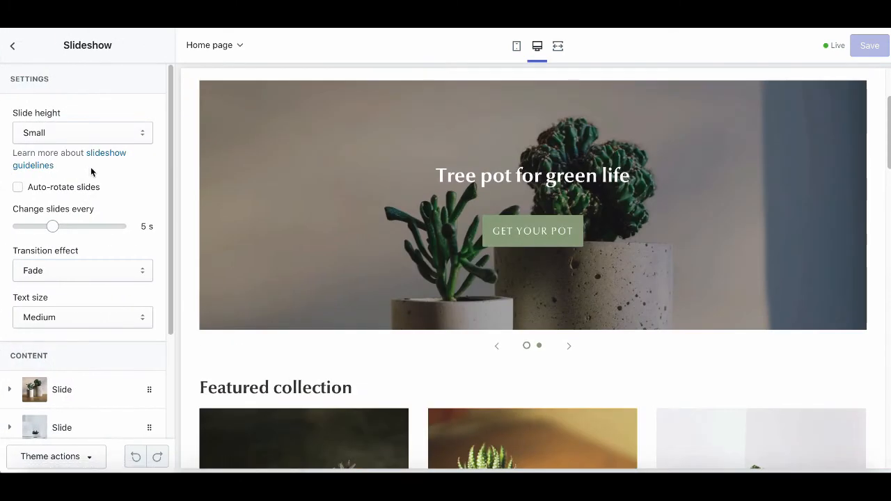
{"action": "scroll", "scroll_direction": "down", "scroll_amount": 3}
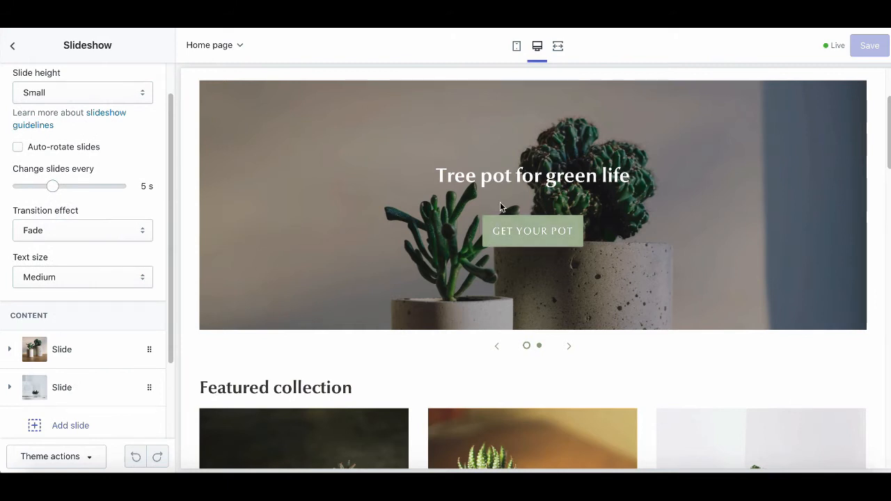
{"action": "left_click", "coordinate": [568, 346]}
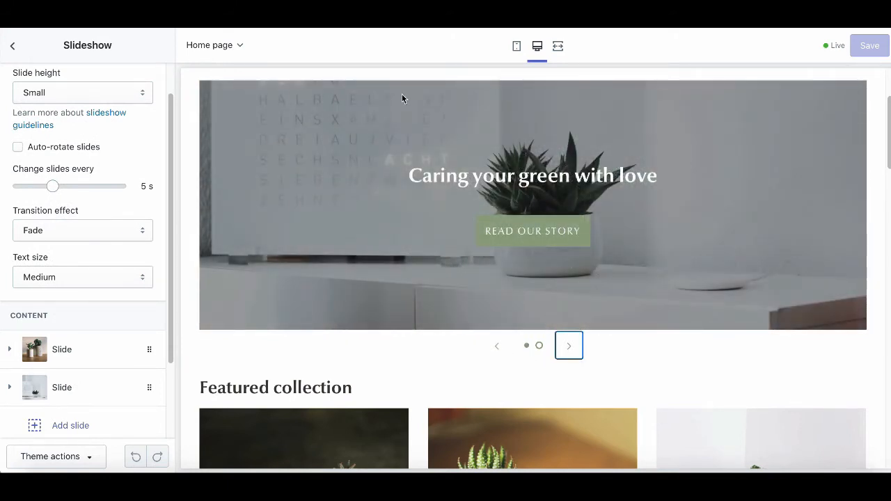
{"action": "mouse_move", "coordinate": [528, 254]}
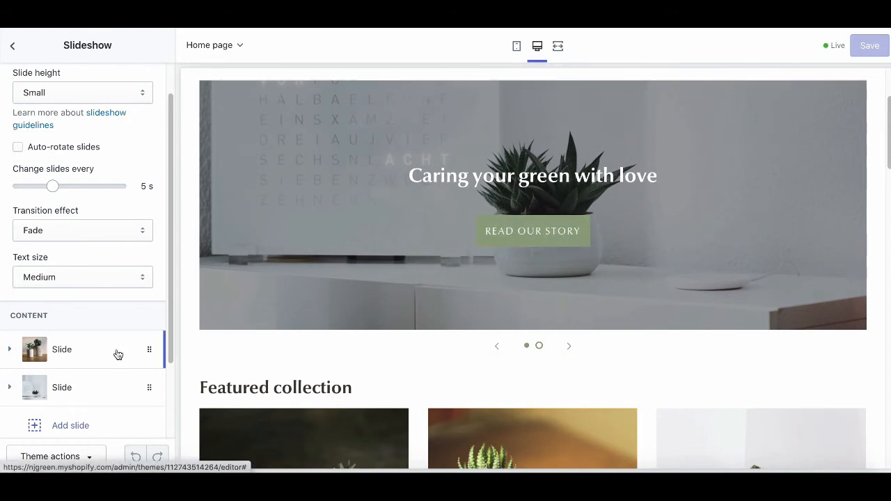
Expand the first Slide block to show its image, heading and "GET YOUR POT" button label
{"action": "left_click", "coordinate": [62, 387]}
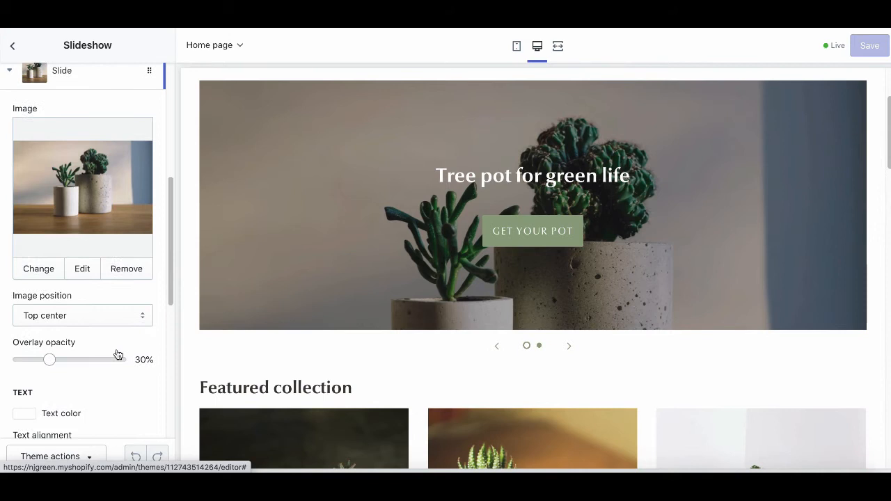
{"action": "scroll", "scroll_direction": "down", "scroll_amount": 3}
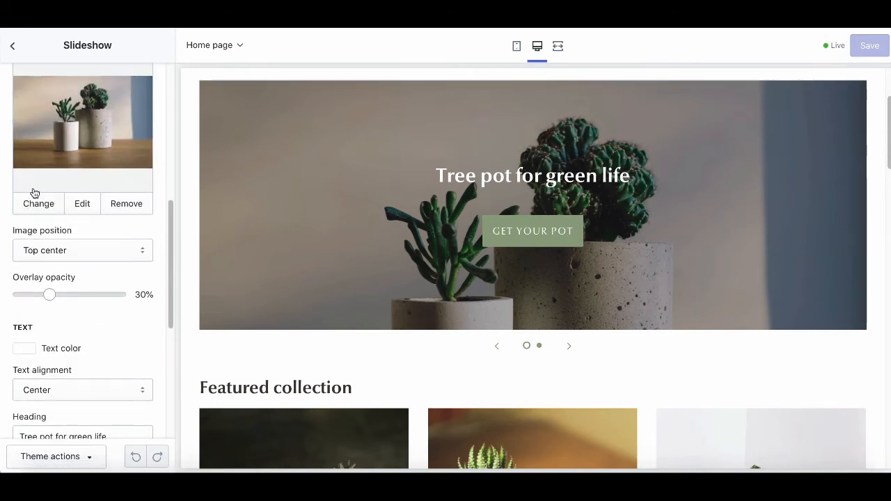
{"action": "scroll", "scroll_direction": "down", "scroll_amount": 3}
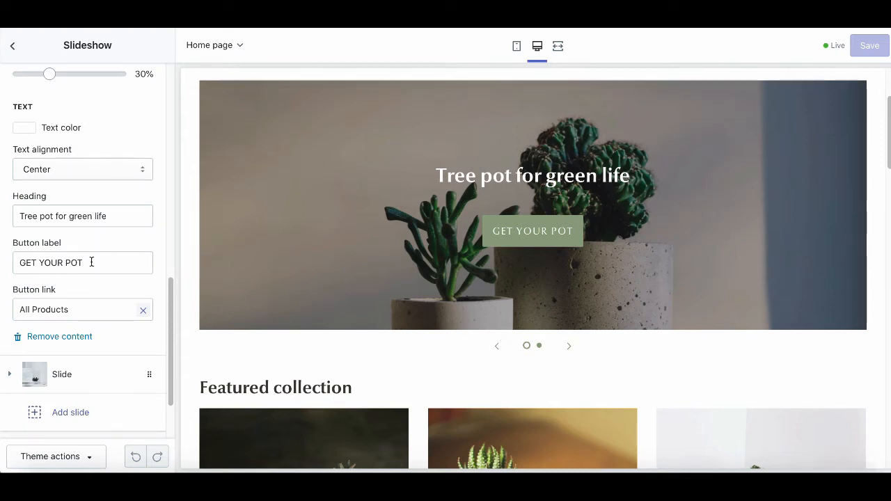
{"action": "mouse_move", "coordinate": [8, 309]}
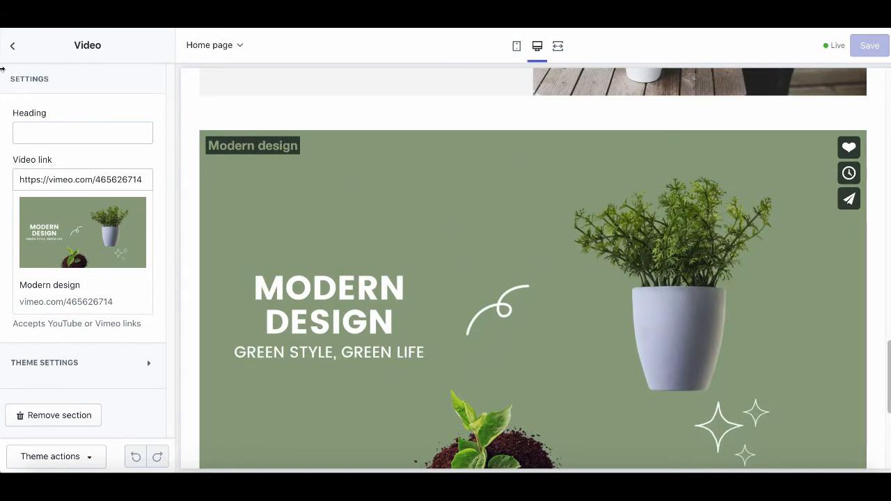
{"action": "mouse_move", "coordinate": [13, 46]}
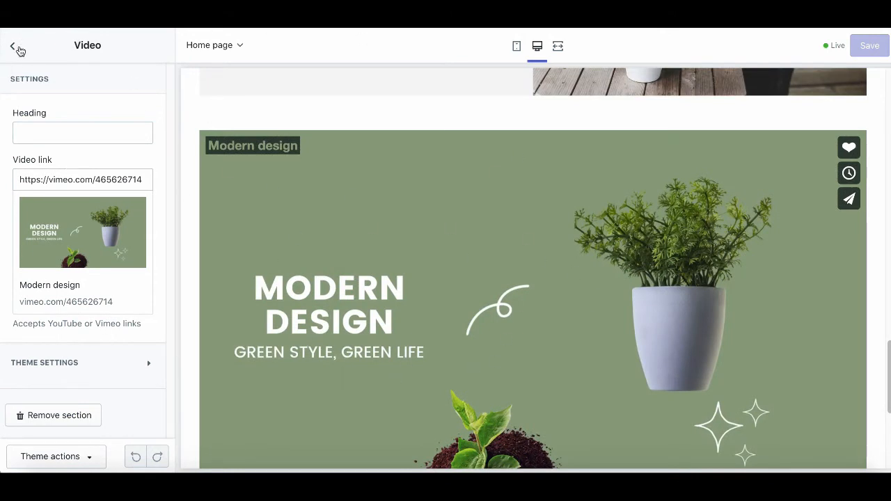
Leave the Video section's settings and return to the homepage section list
{"action": "left_click", "coordinate": [11, 44]}
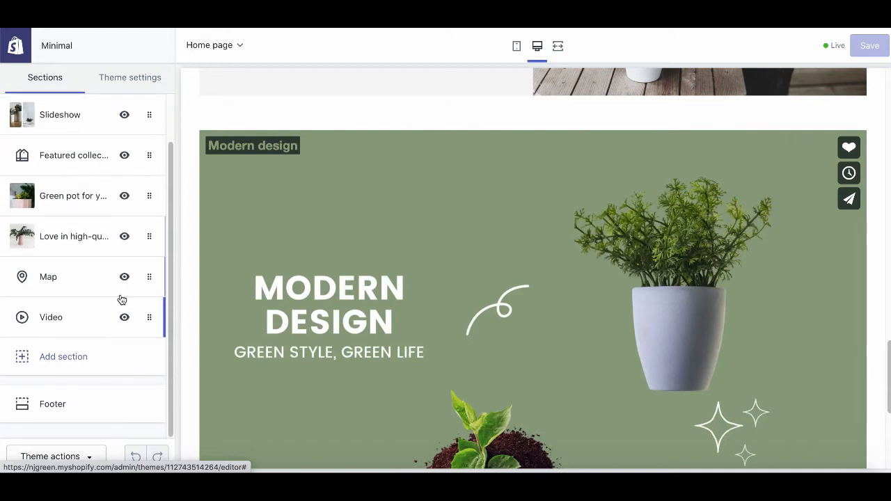
{"action": "mouse_move", "coordinate": [53, 362]}
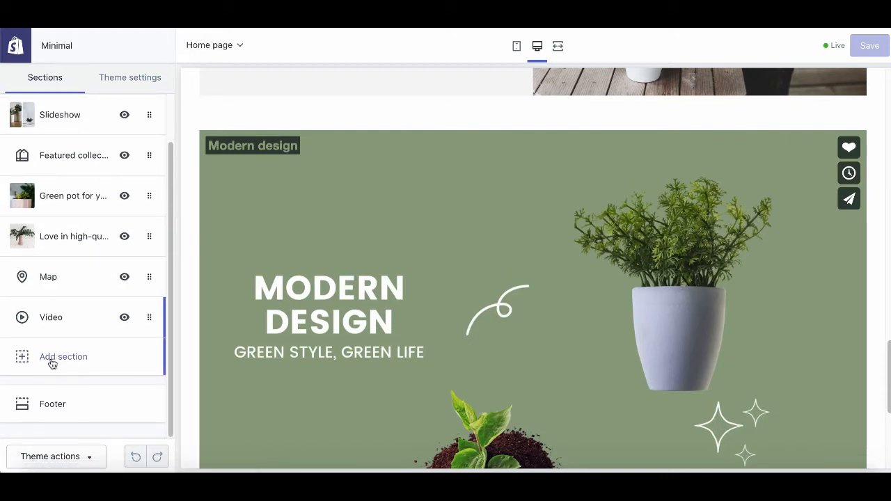
Add a second Video section with the placeholder brand-story video to the home page
{"action": "left_click", "coordinate": [64, 357]}
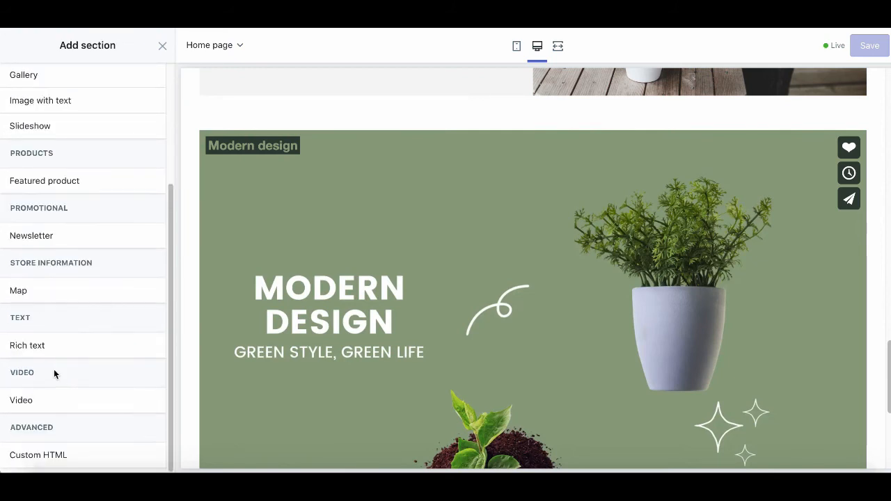
{"action": "left_click", "coordinate": [21, 401]}
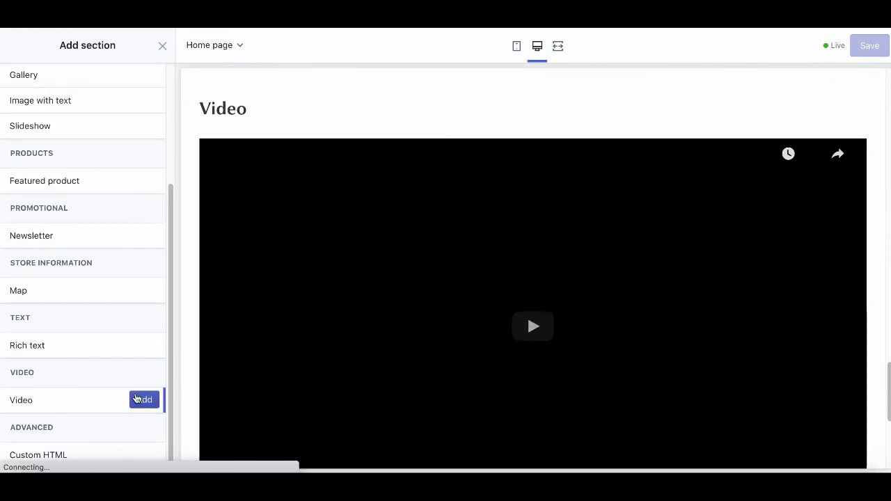
{"action": "left_click", "coordinate": [145, 400]}
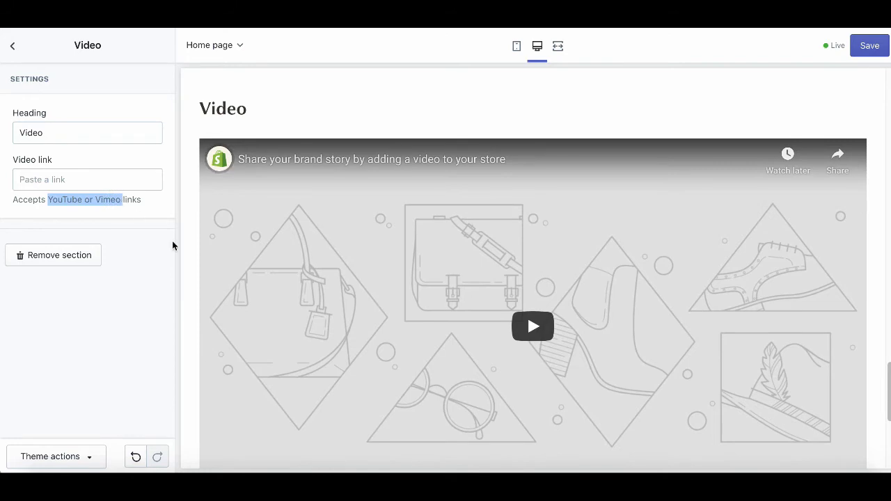
{"action": "mouse_move", "coordinate": [542, 242]}
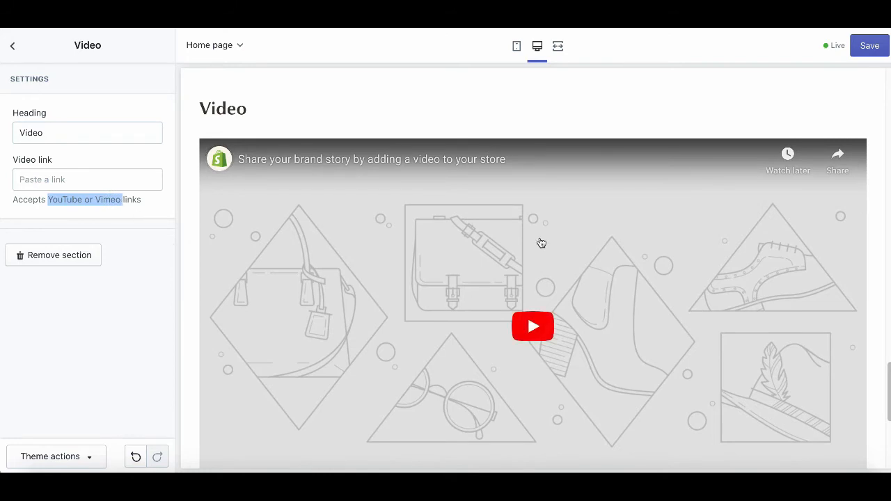
{"action": "left_click", "coordinate": [11, 44]}
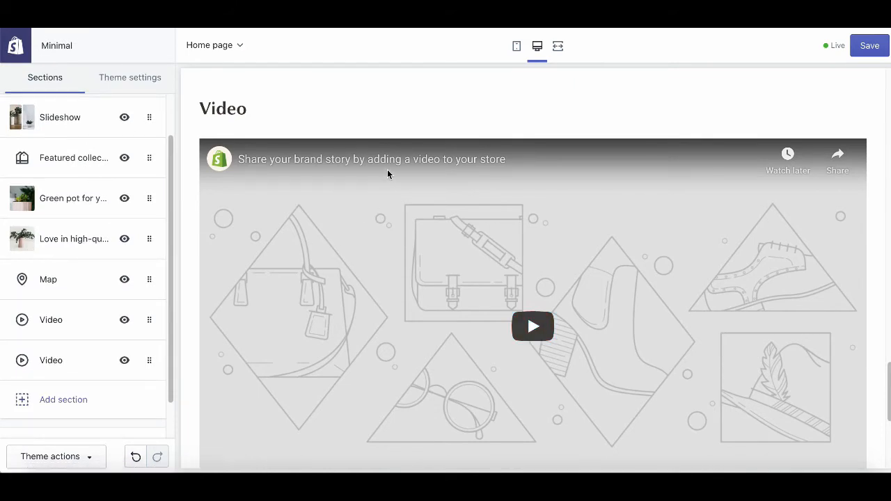
{"action": "mouse_move", "coordinate": [58, 103]}
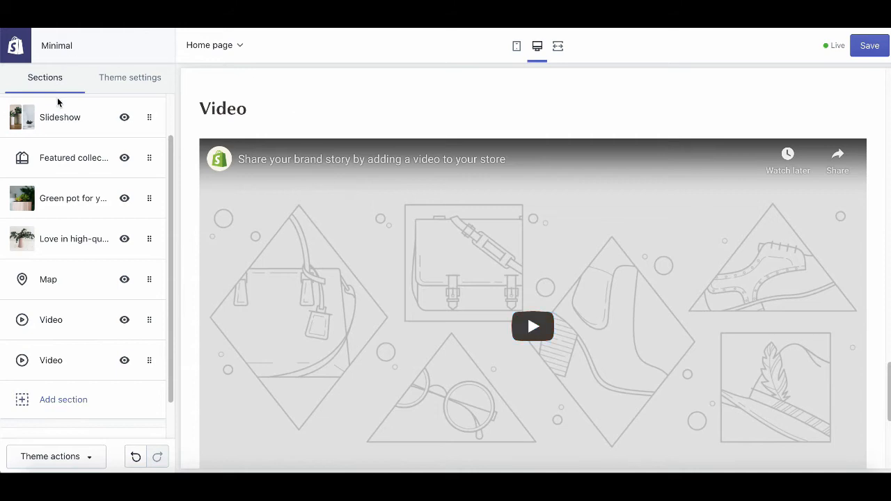
Review the Featured collection section's settings (Ceramic Pot, 3 per row) and return
{"action": "left_click", "coordinate": [73, 157]}
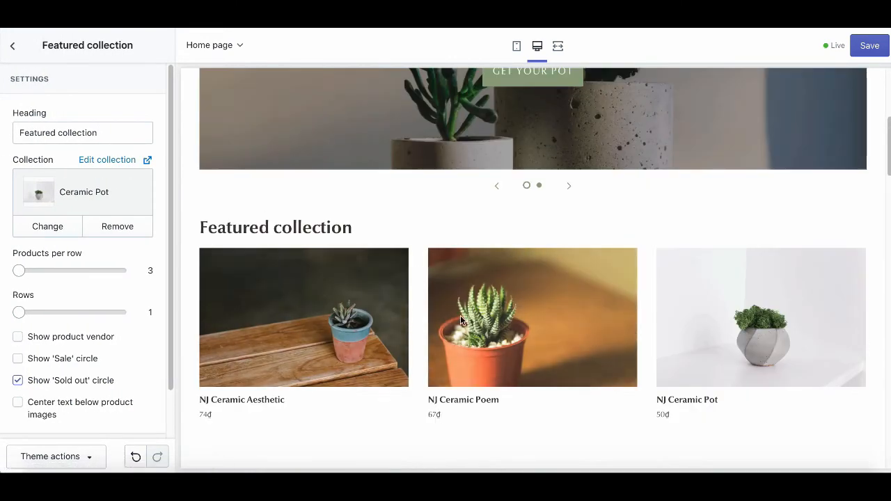
{"action": "mouse_move", "coordinate": [151, 197]}
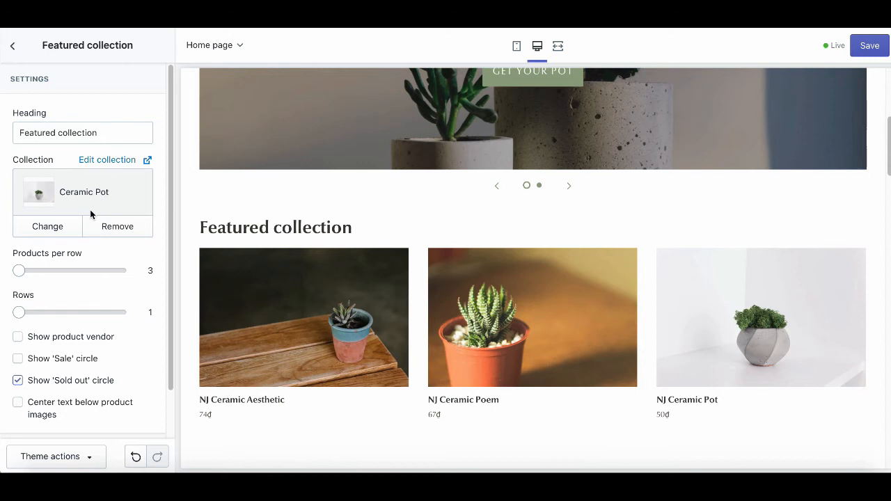
{"action": "mouse_move", "coordinate": [20, 270]}
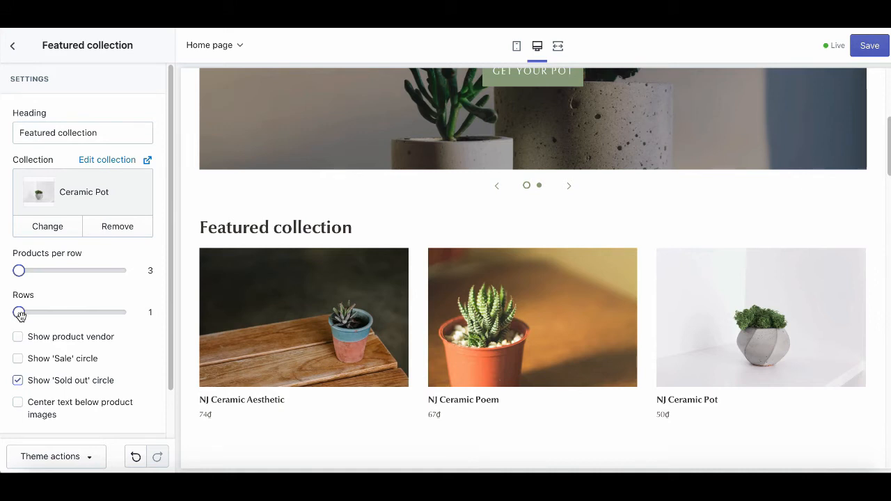
{"action": "mouse_move", "coordinate": [67, 325]}
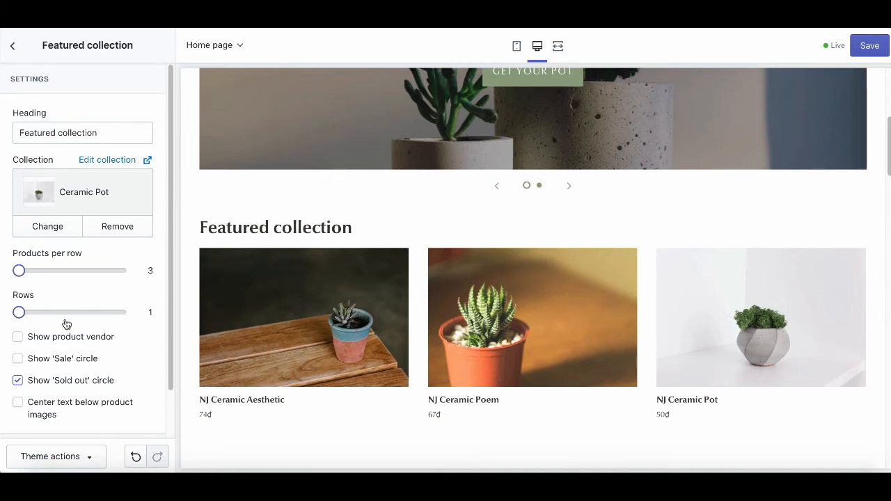
{"action": "left_click", "coordinate": [13, 45]}
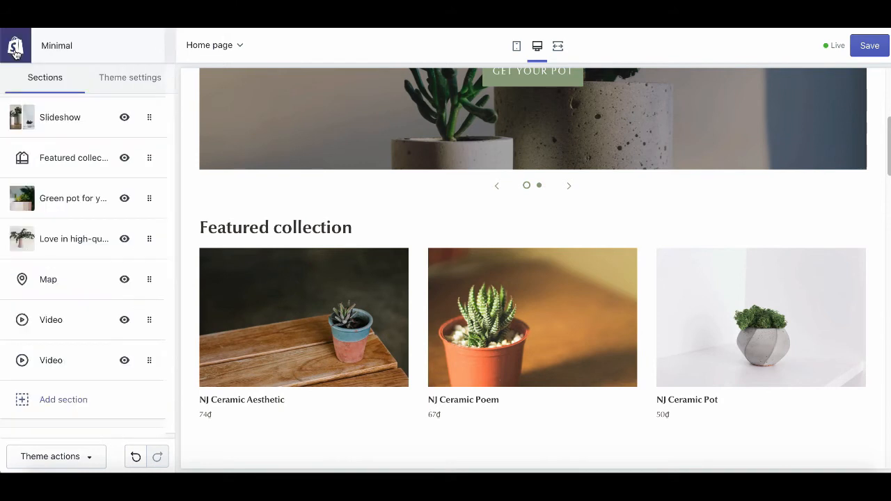
{"action": "mouse_move", "coordinate": [89, 200]}
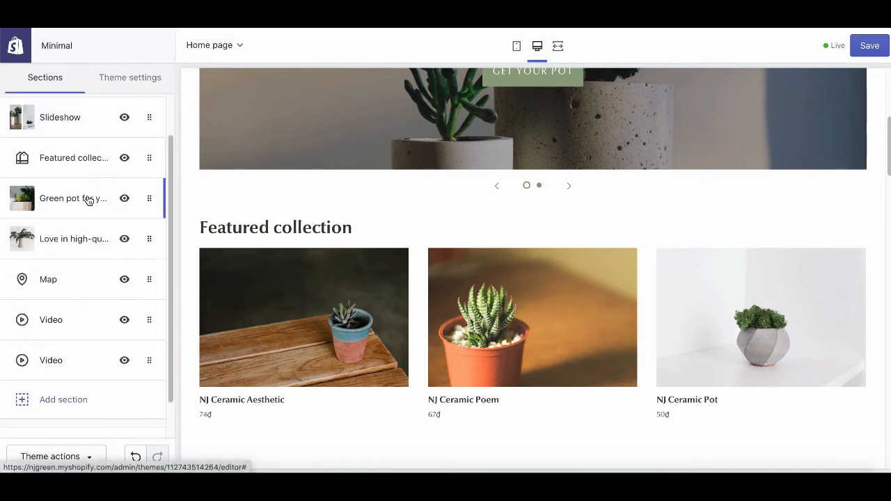
Open the Green pot for your green section and review its settings down to the Map area
{"action": "left_click", "coordinate": [73, 197]}
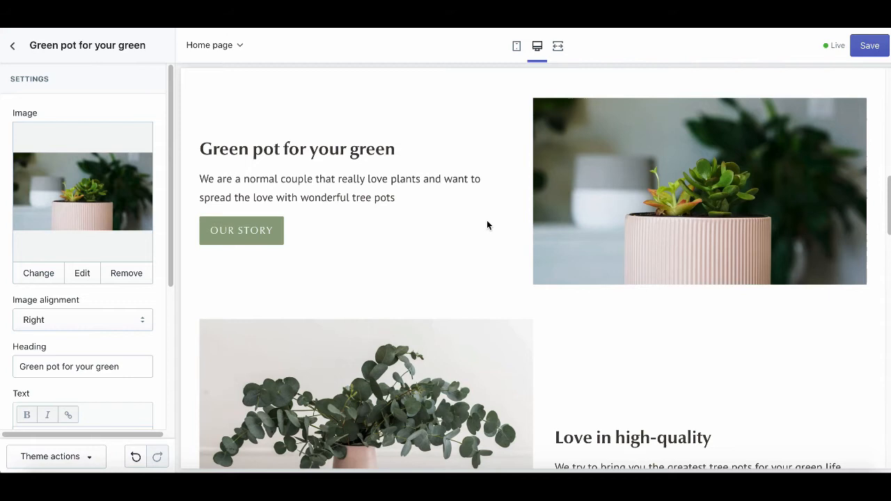
{"action": "scroll", "scroll_direction": "down", "scroll_amount": 3}
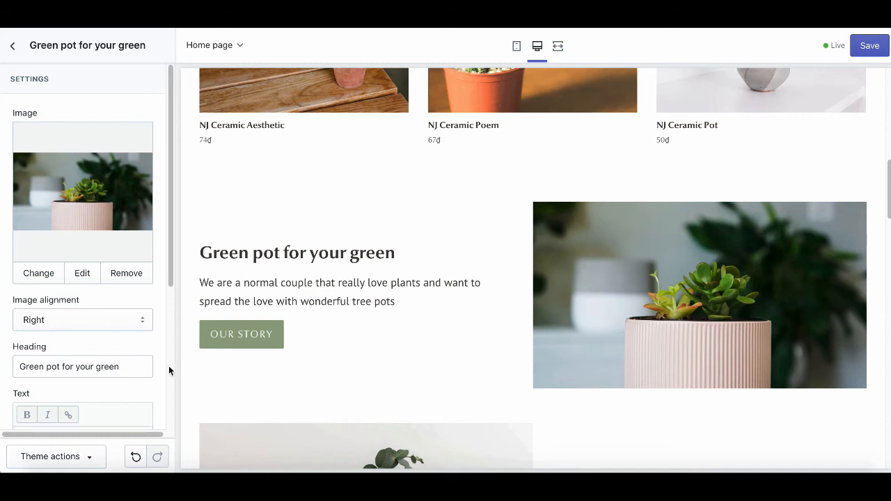
{"action": "scroll", "scroll_direction": "down", "scroll_amount": 3}
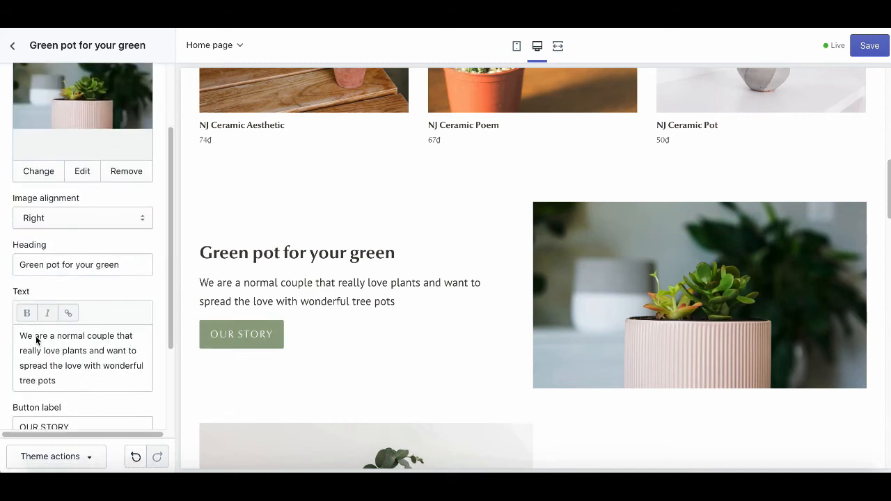
{"action": "scroll", "scroll_direction": "down", "scroll_amount": 3}
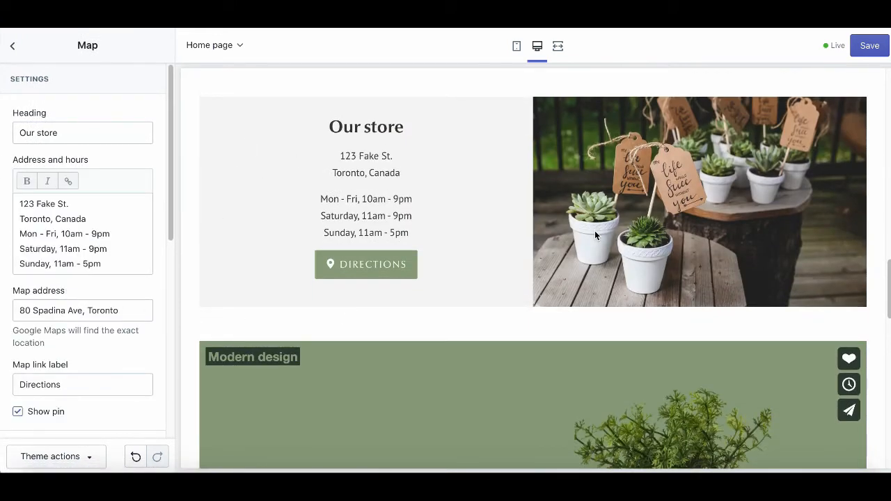
{"action": "mouse_move", "coordinate": [520, 230]}
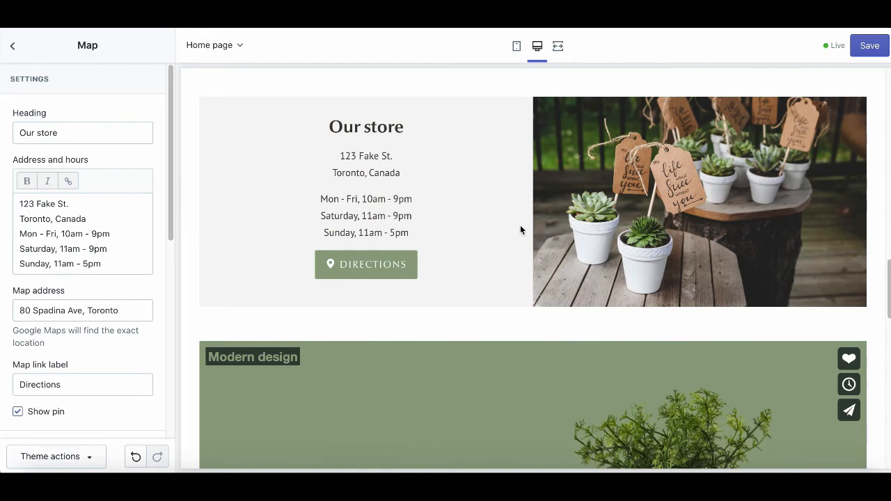
{"action": "mouse_move", "coordinate": [350, 144]}
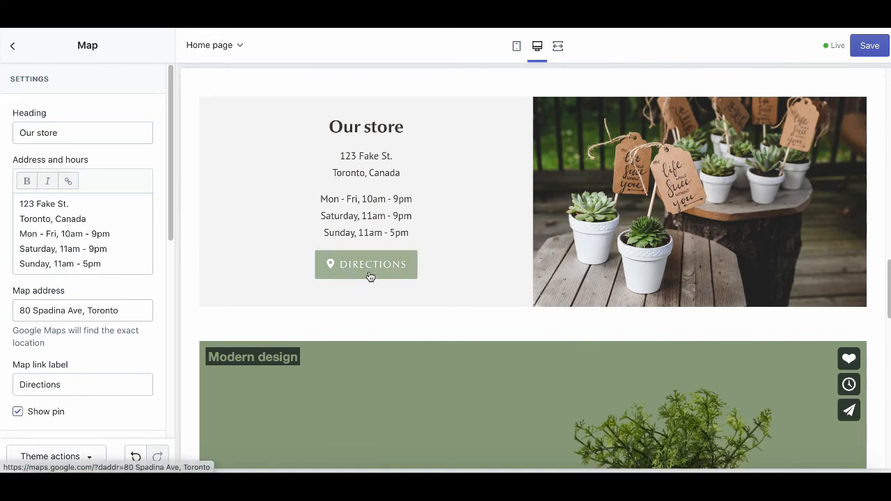
{"action": "mouse_move", "coordinate": [549, 225]}
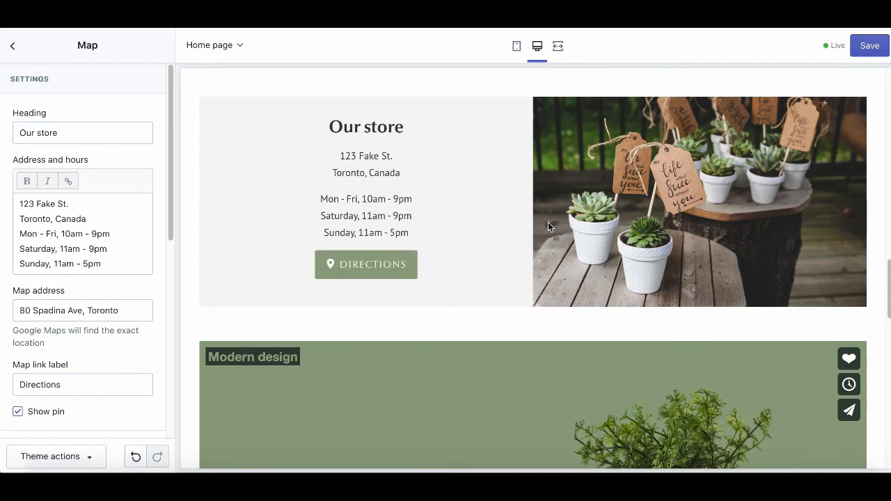
{"action": "mouse_move", "coordinate": [544, 227]}
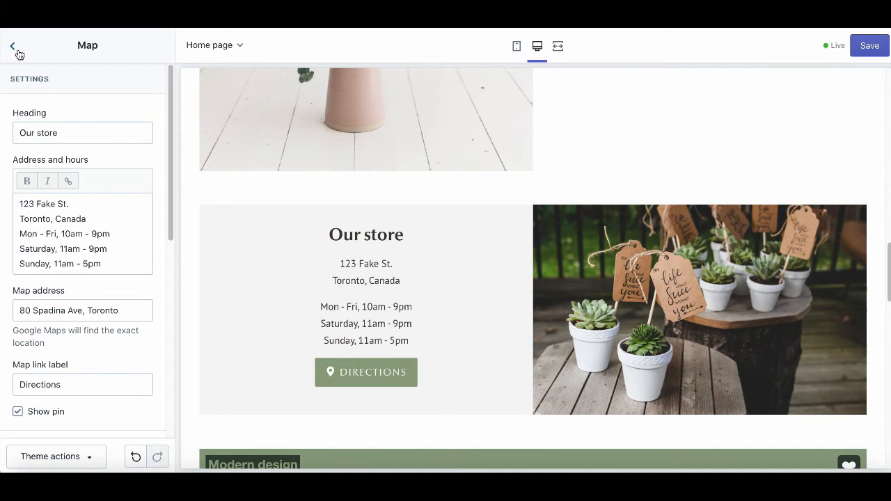
Open the Header section's settings and bring up its Main menu for editing in the admin
{"action": "left_click", "coordinate": [11, 45]}
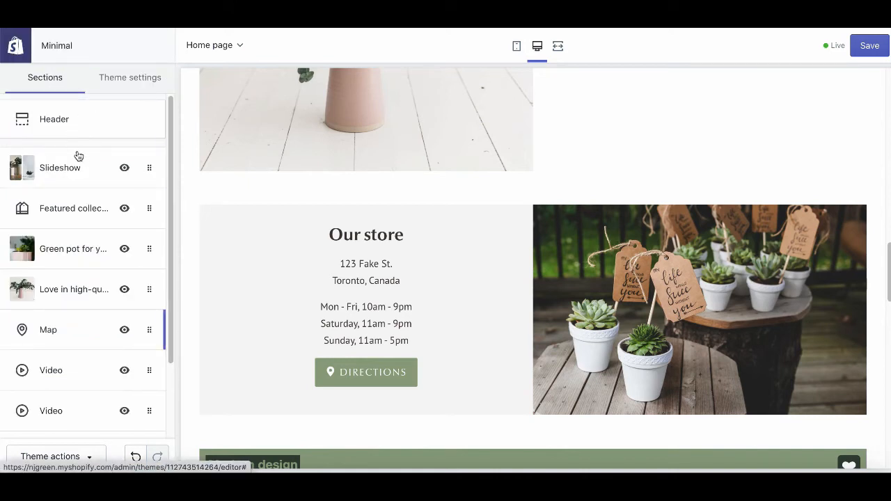
{"action": "left_click", "coordinate": [53, 120]}
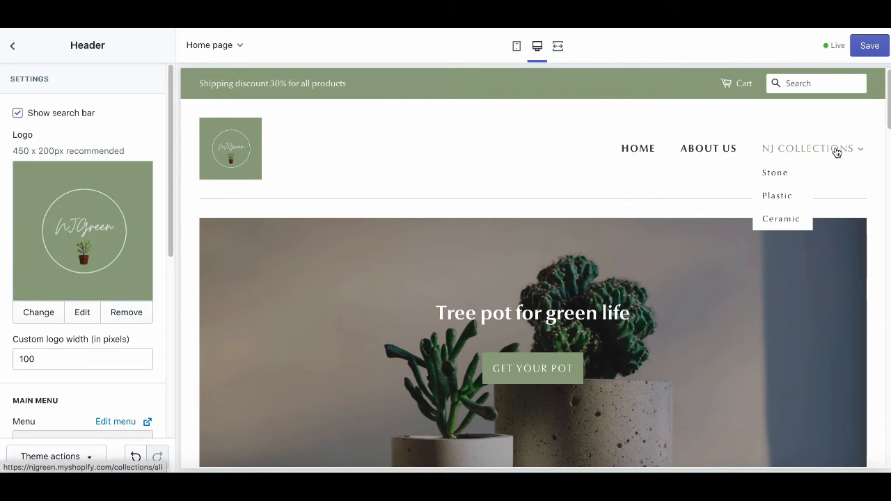
{"action": "left_click", "coordinate": [11, 45]}
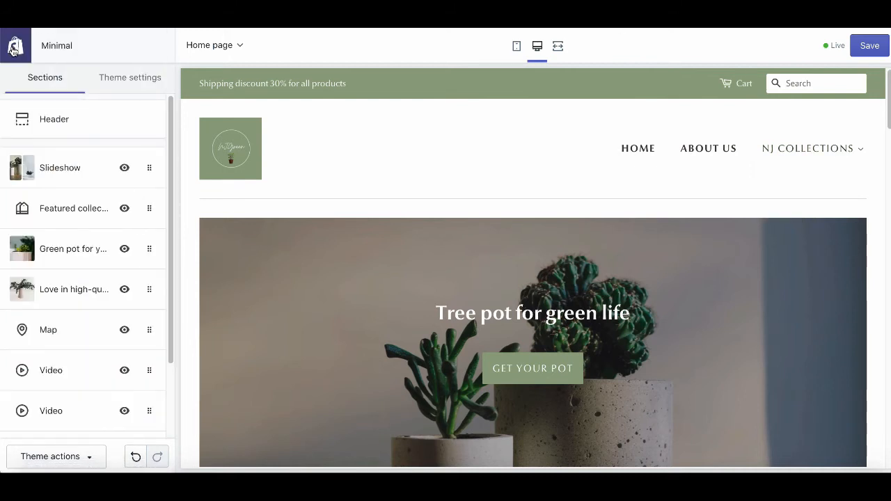
{"action": "left_click", "coordinate": [54, 120]}
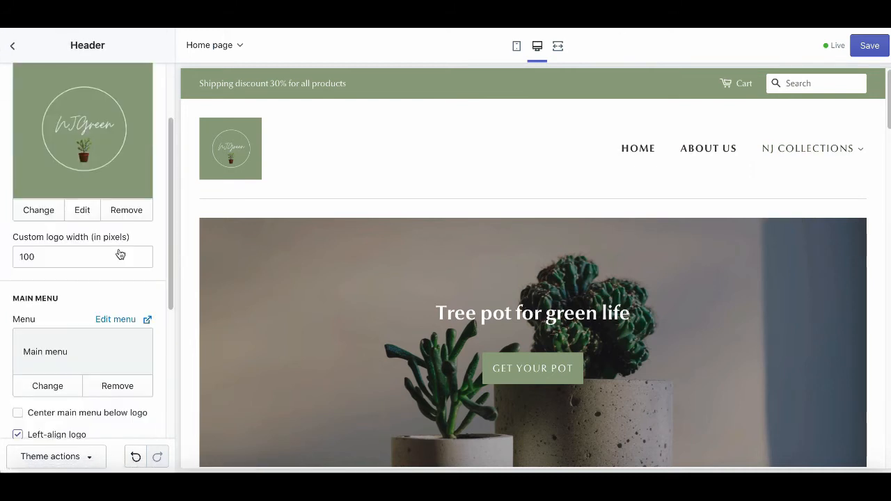
{"action": "left_click", "coordinate": [116, 319]}
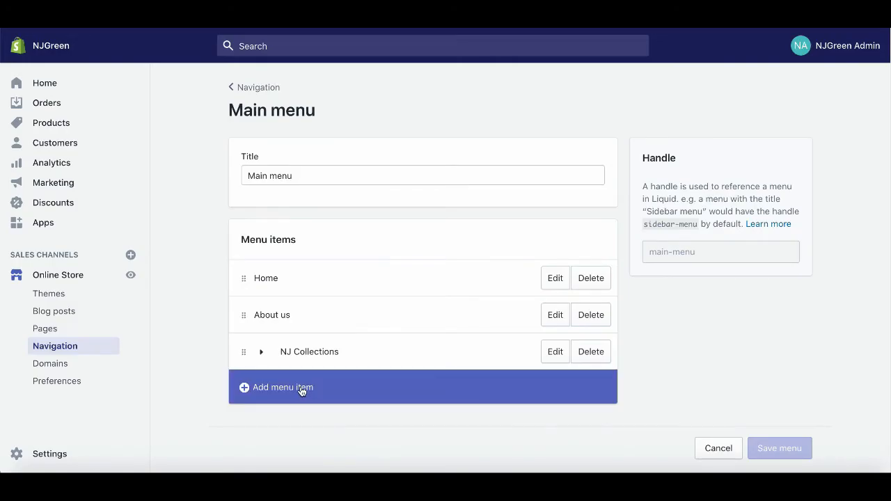
Add a Winter item linked to All Collections to the Main menu
{"action": "left_click", "coordinate": [282, 387]}
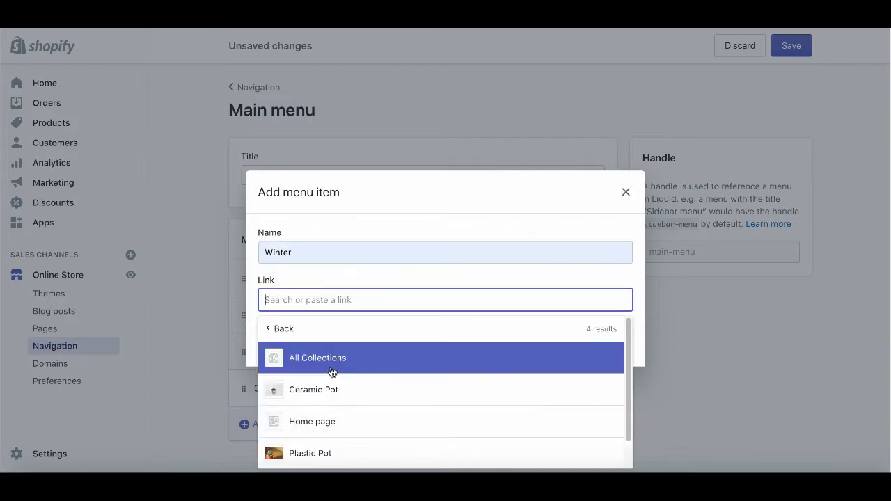
{"action": "left_click", "coordinate": [331, 358]}
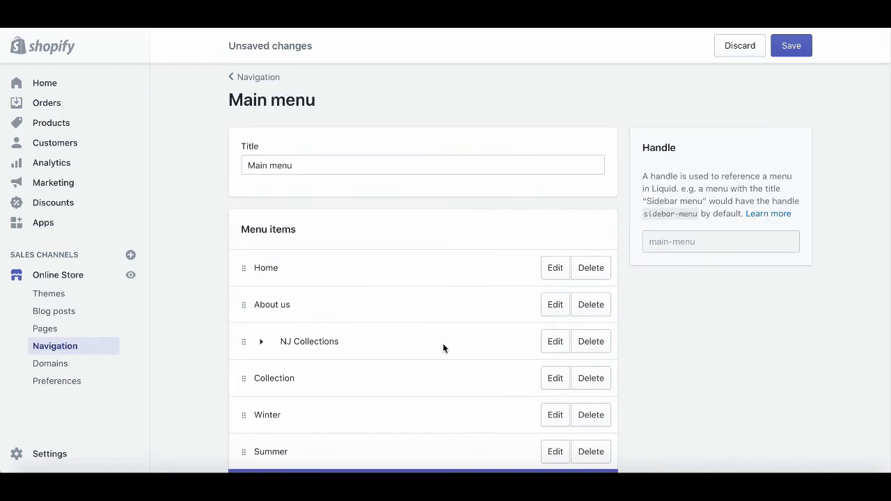
{"action": "scroll", "scroll_direction": "down", "scroll_amount": 3}
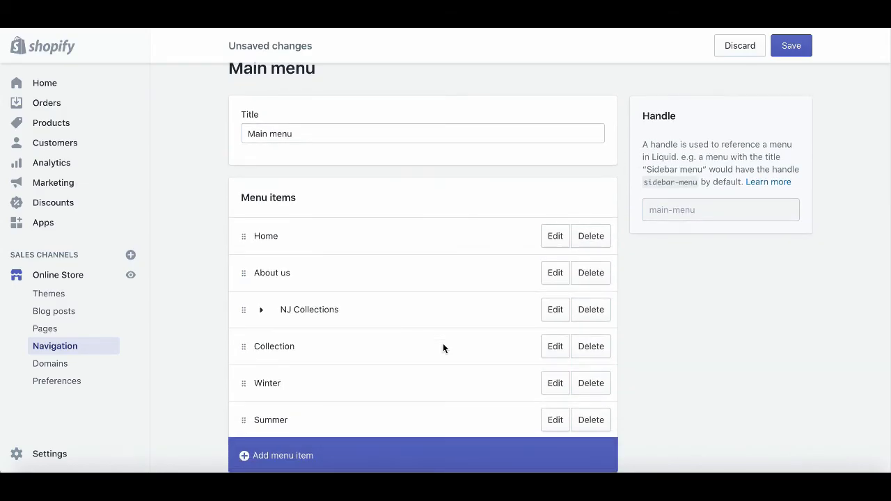
{"action": "mouse_move", "coordinate": [443, 345]}
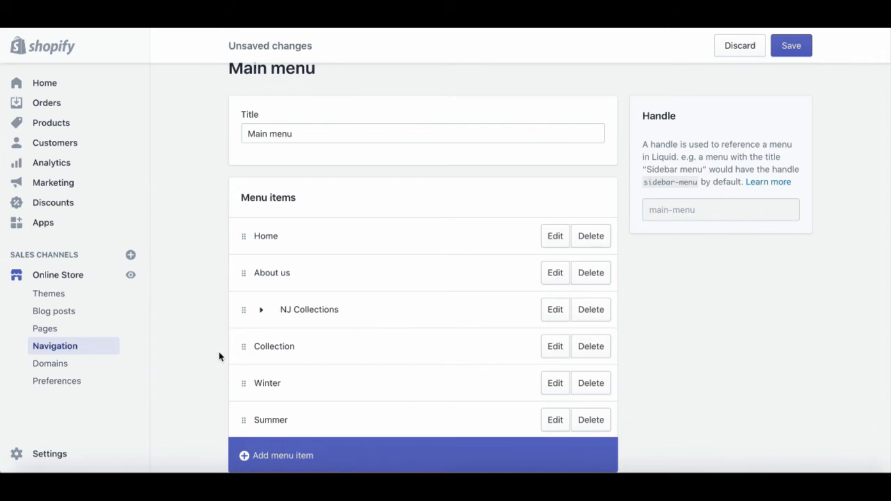
{"action": "mouse_move", "coordinate": [282, 356]}
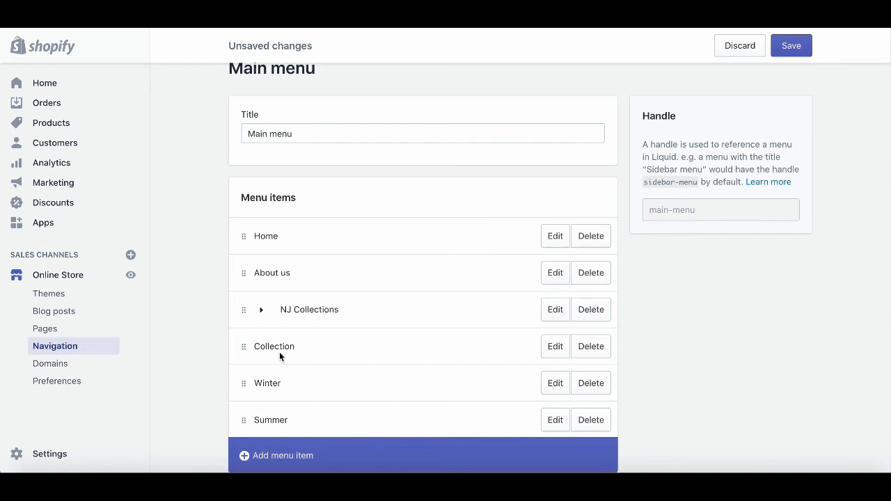
{"action": "mouse_move", "coordinate": [230, 390]}
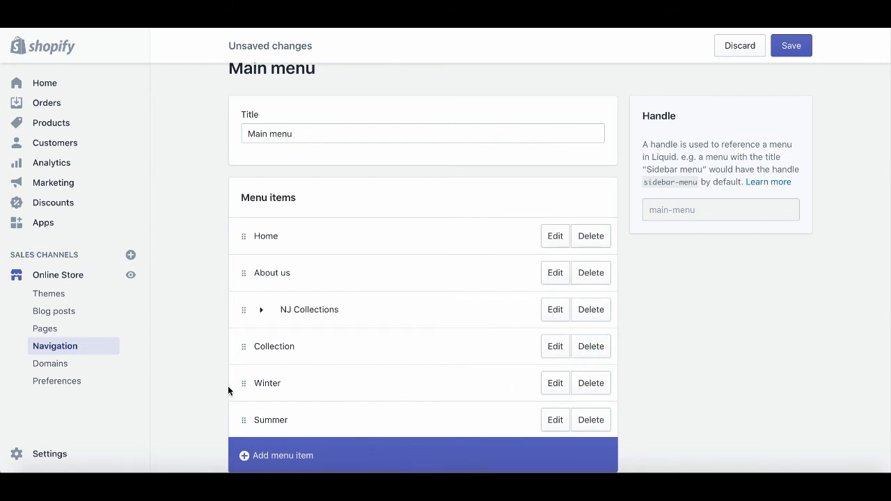
{"action": "mouse_move", "coordinate": [299, 370]}
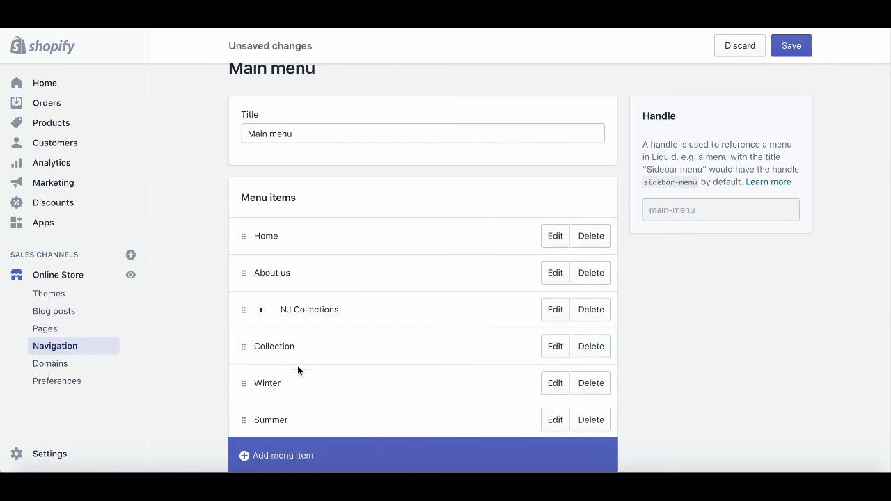
{"action": "mouse_move", "coordinate": [278, 371]}
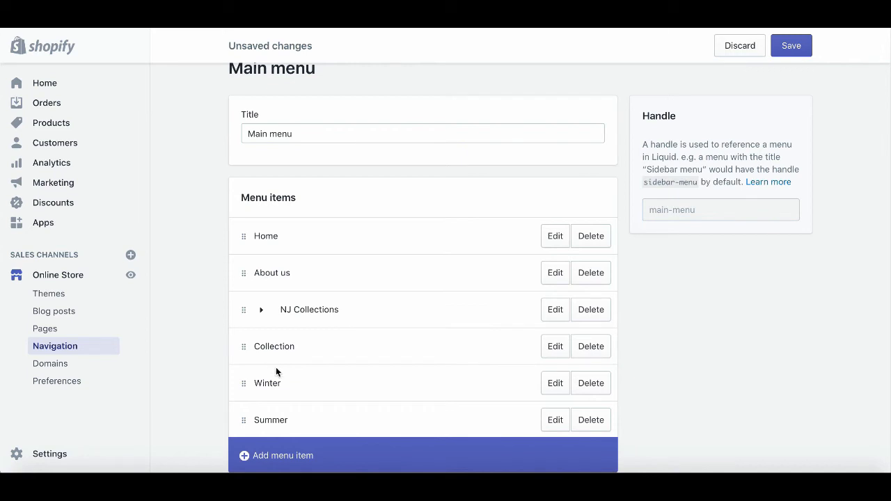
{"action": "mouse_move", "coordinate": [282, 367]}
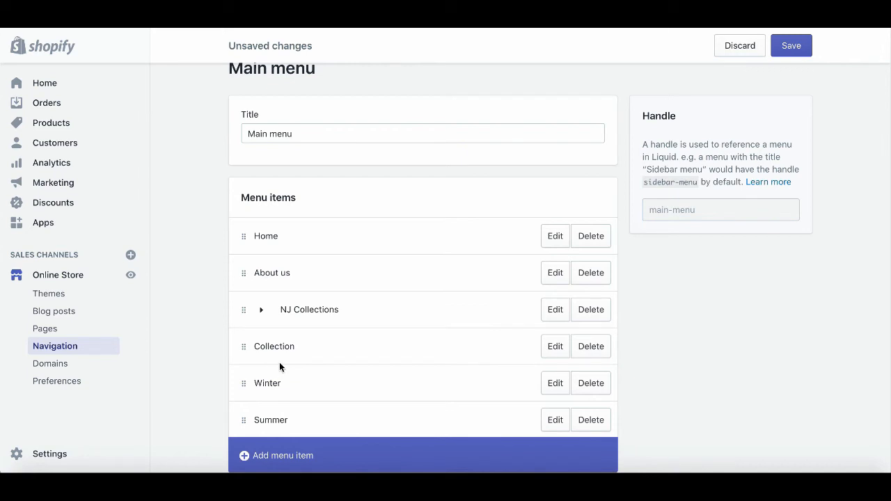
{"action": "mouse_move", "coordinate": [243, 387]}
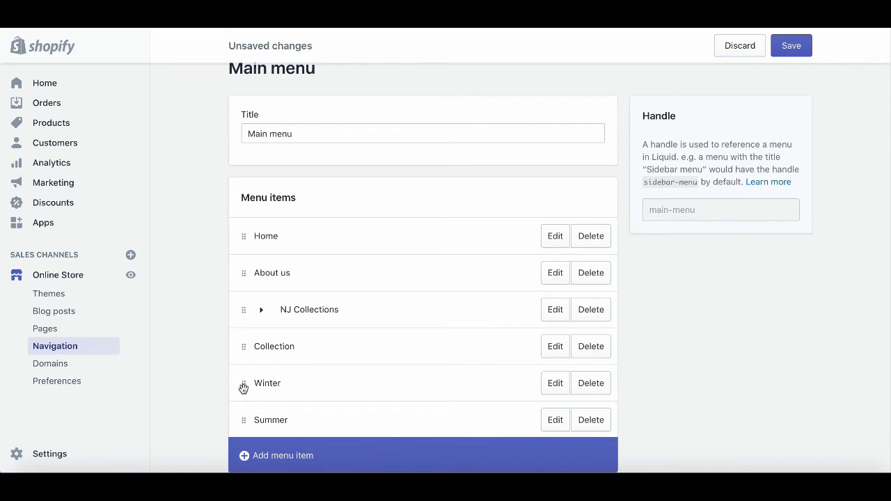
Nest Winter and Summer under the Collection item and save the Main menu
{"action": "left_click_drag", "start_coordinate": [244, 383], "coordinate": [271, 396]}
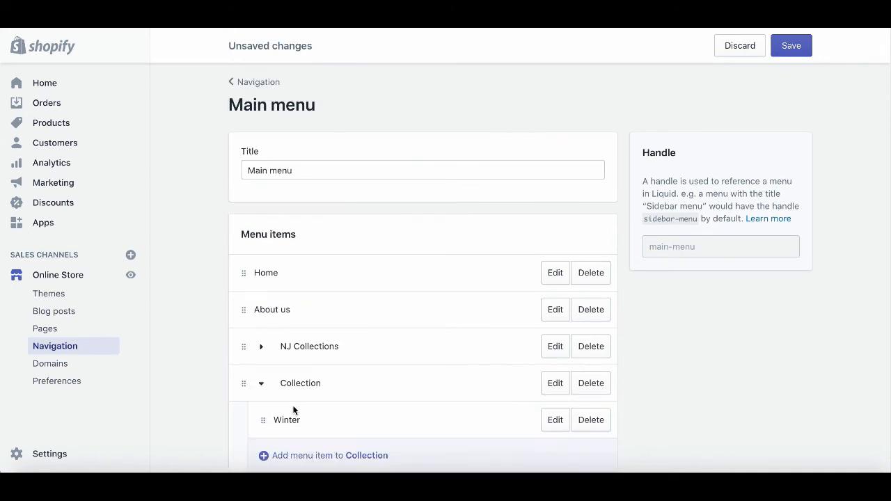
{"action": "scroll", "scroll_direction": "down", "scroll_amount": 3}
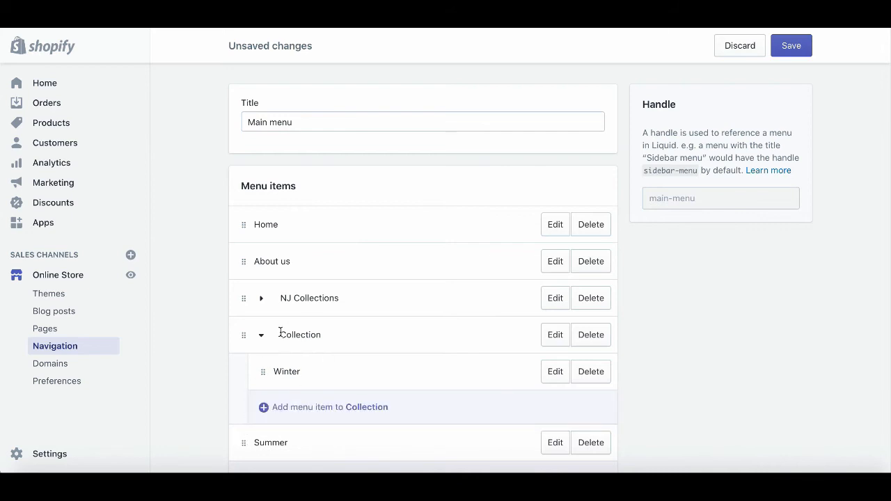
{"action": "left_click_drag", "start_coordinate": [244, 443], "coordinate": [267, 412]}
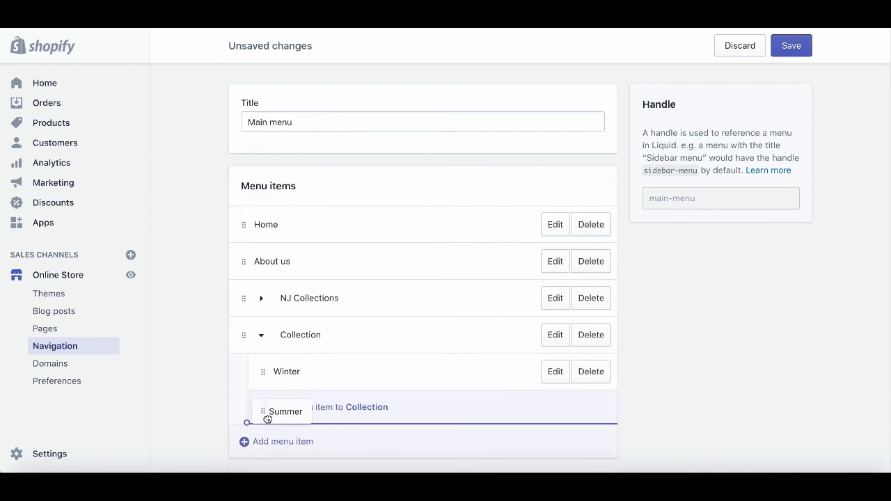
{"action": "left_click_drag", "start_coordinate": [268, 412], "coordinate": [271, 408]}
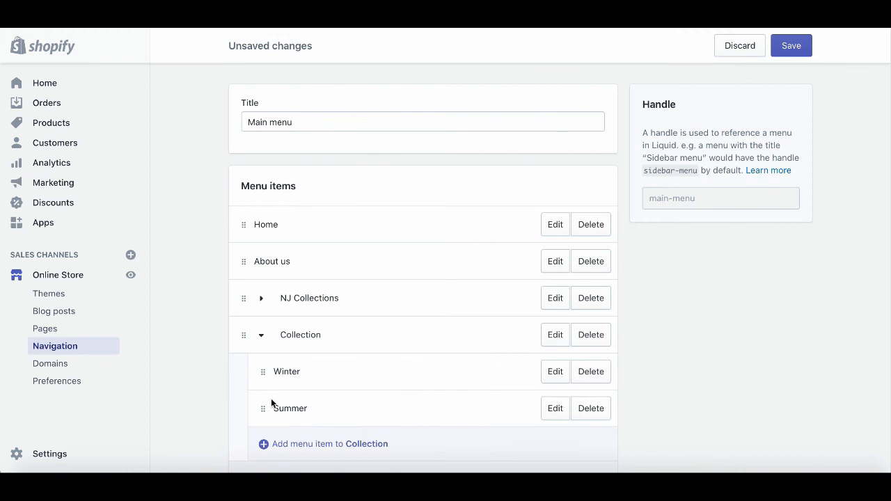
{"action": "scroll", "scroll_direction": "down", "scroll_amount": 3}
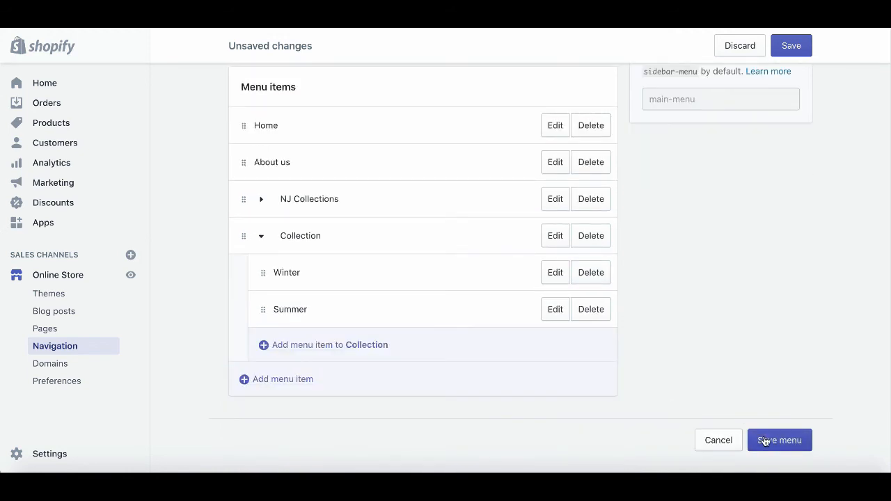
{"action": "left_click", "coordinate": [779, 440]}
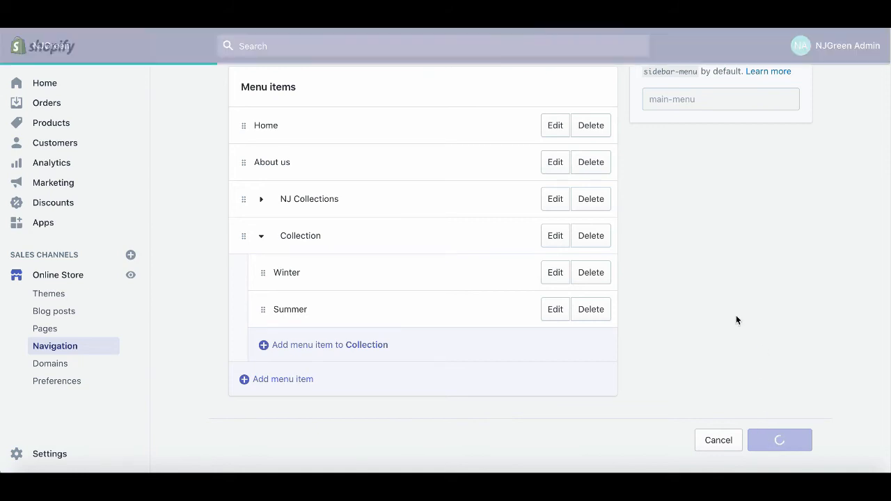
Return to the theme editor's Header preview, now showing a Collection dropdown in the navigation
{"action": "left_click", "coordinate": [779, 440]}
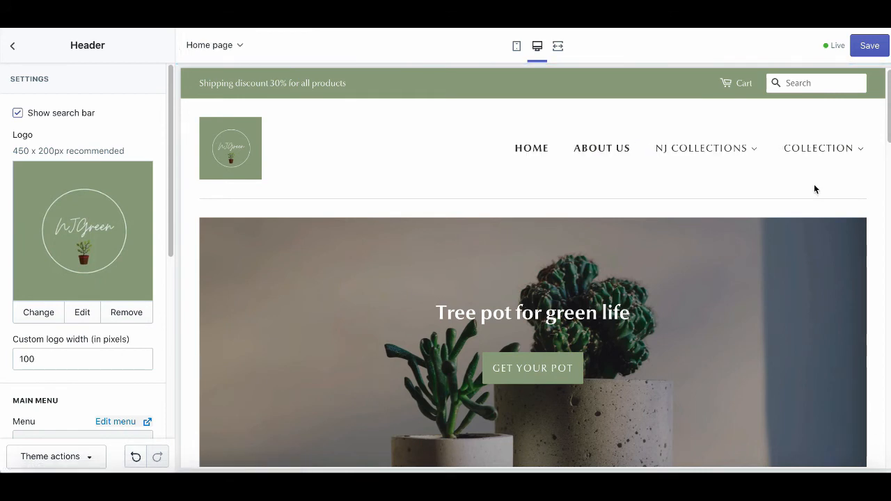
{"action": "mouse_move", "coordinate": [764, 125]}
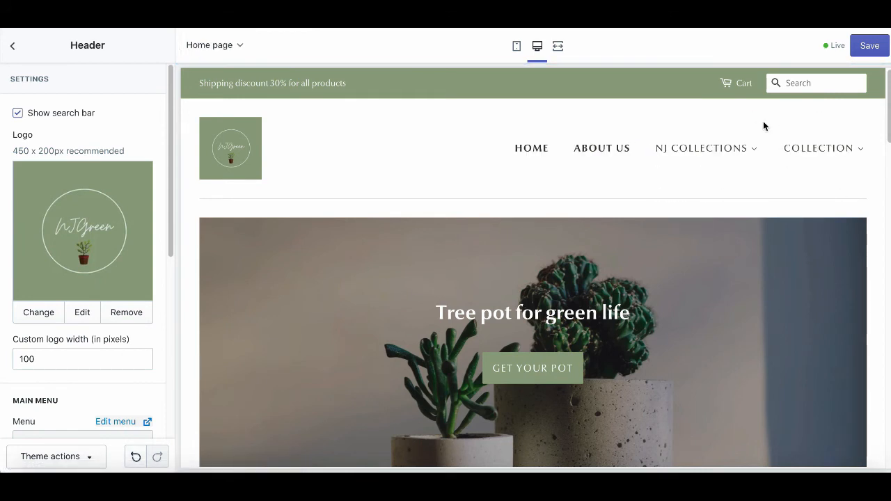
{"action": "mouse_move", "coordinate": [778, 206]}
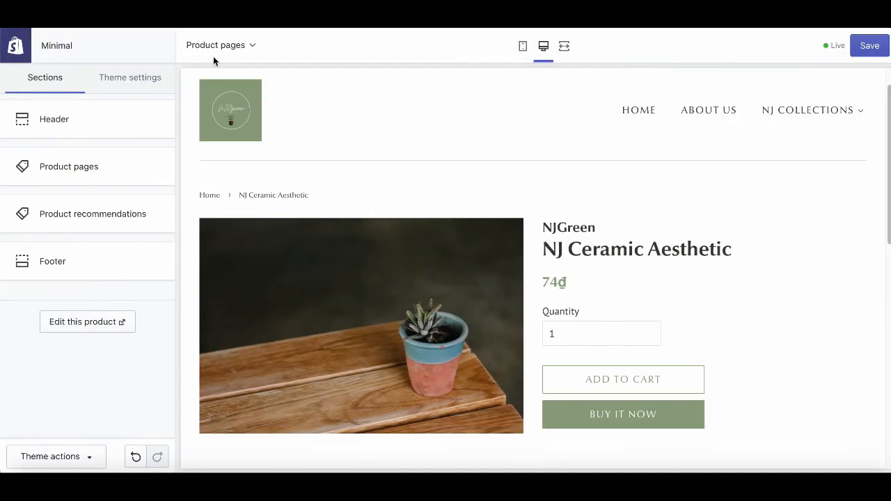
{"action": "mouse_move", "coordinate": [145, 170]}
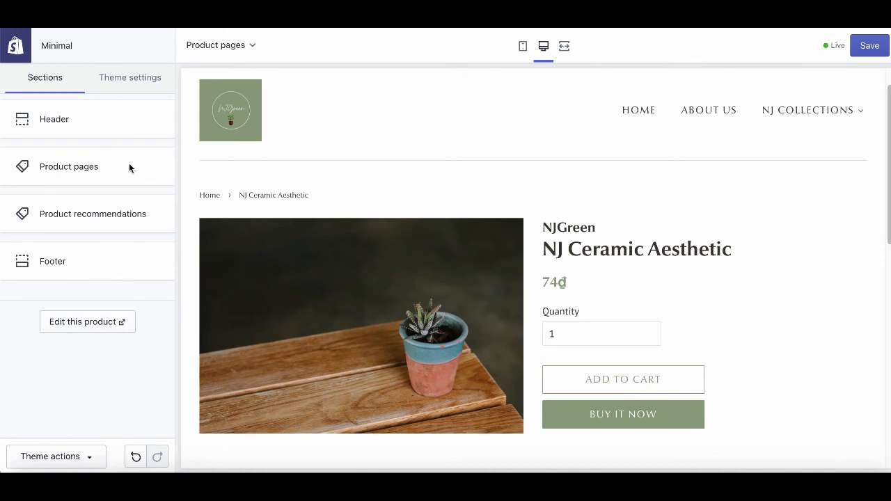
View the Product pages section settings, returning to the section list and reopening them
{"action": "left_click", "coordinate": [69, 167]}
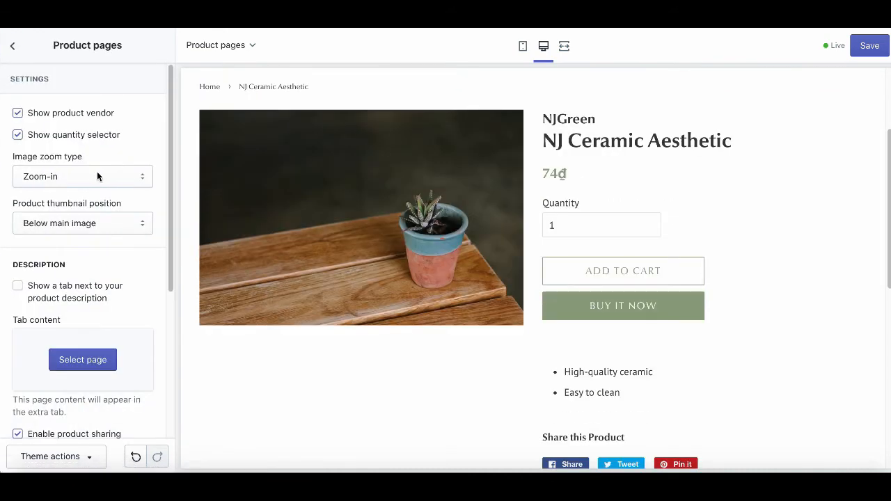
{"action": "left_click", "coordinate": [11, 45]}
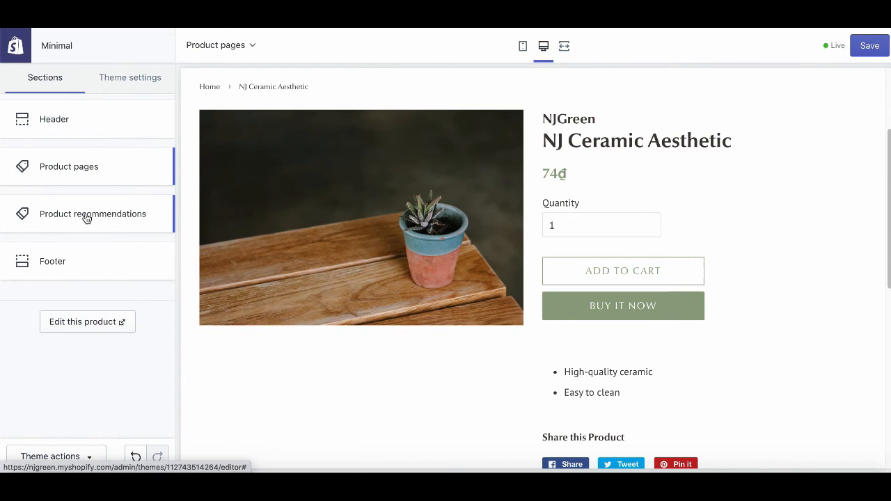
{"action": "left_click", "coordinate": [70, 167]}
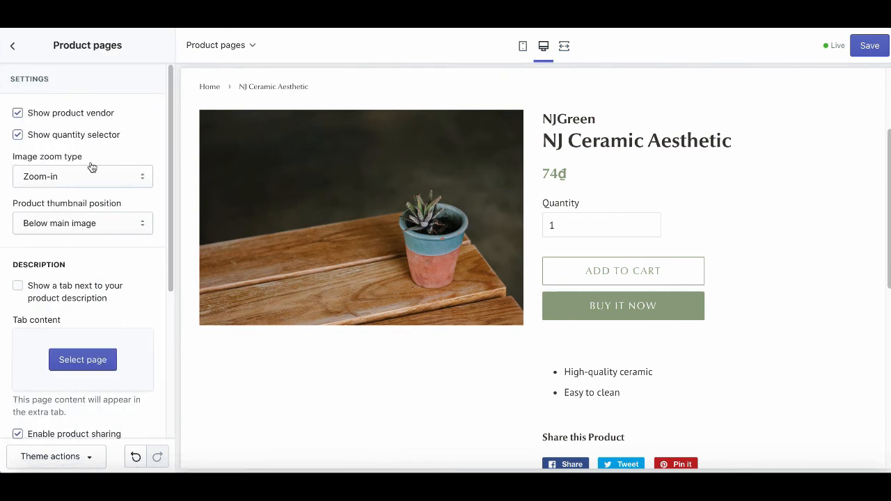
Review the Image zoom type choices and keep Zoom-in as the product image zoom
{"action": "left_click", "coordinate": [82, 175]}
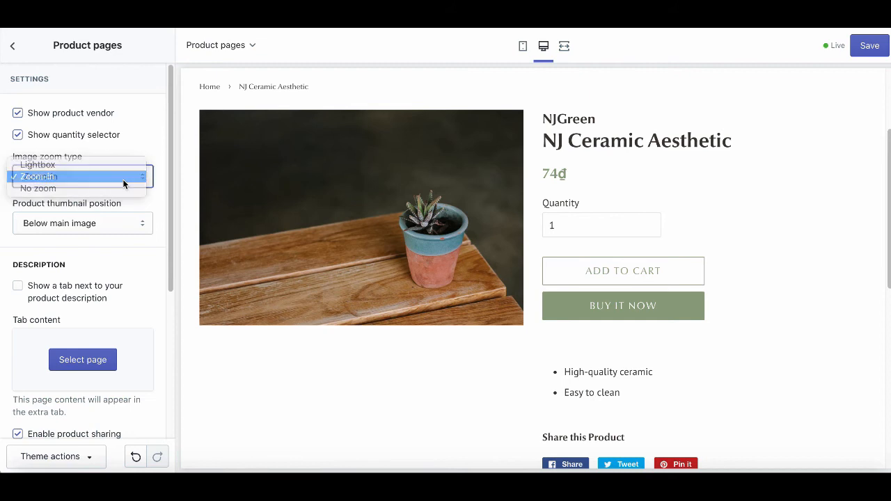
{"action": "left_click", "coordinate": [42, 176]}
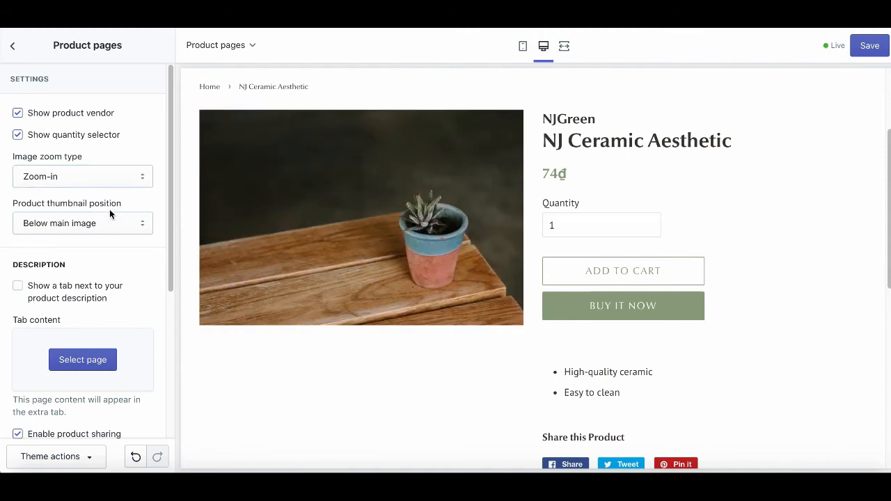
{"action": "left_click", "coordinate": [11, 45]}
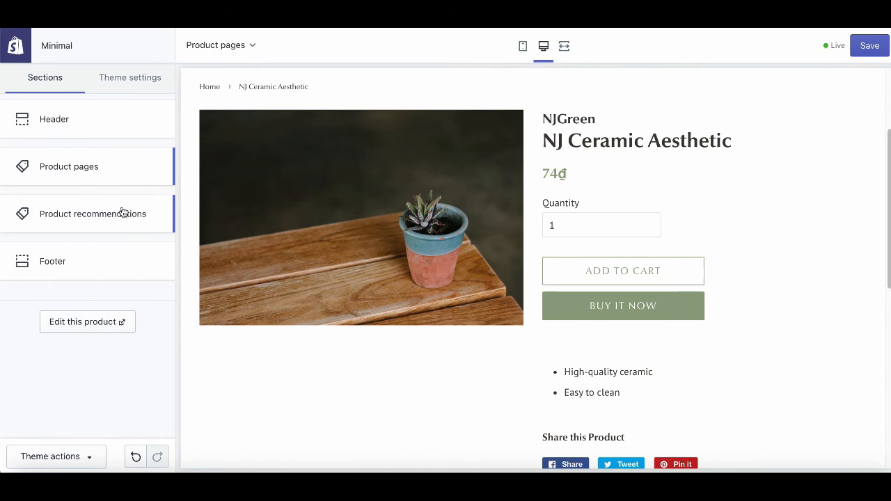
Show the Product recommendations settings with dynamic recommendations on and heading 'You may also like'
{"action": "left_click", "coordinate": [92, 214]}
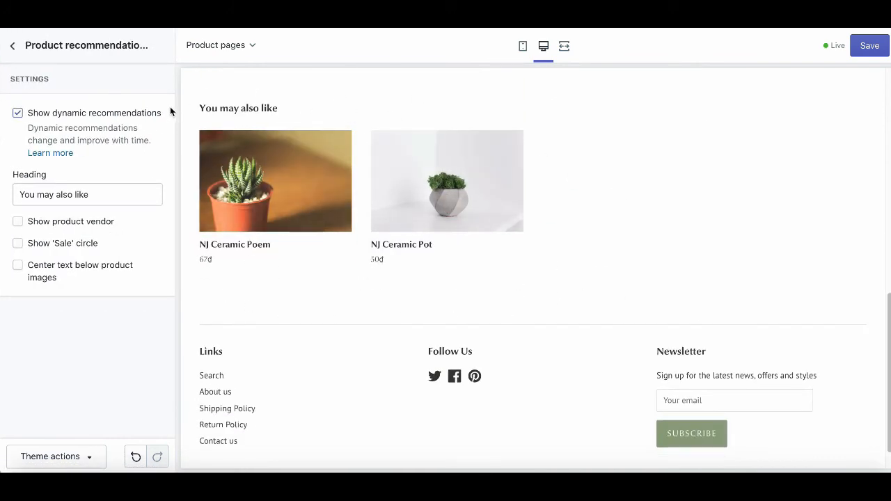
{"action": "mouse_move", "coordinate": [451, 281]}
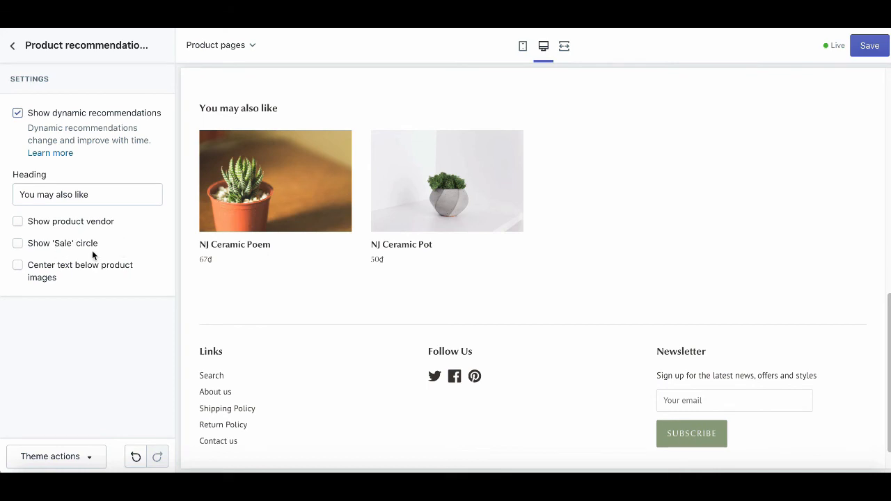
{"action": "mouse_move", "coordinate": [123, 280]}
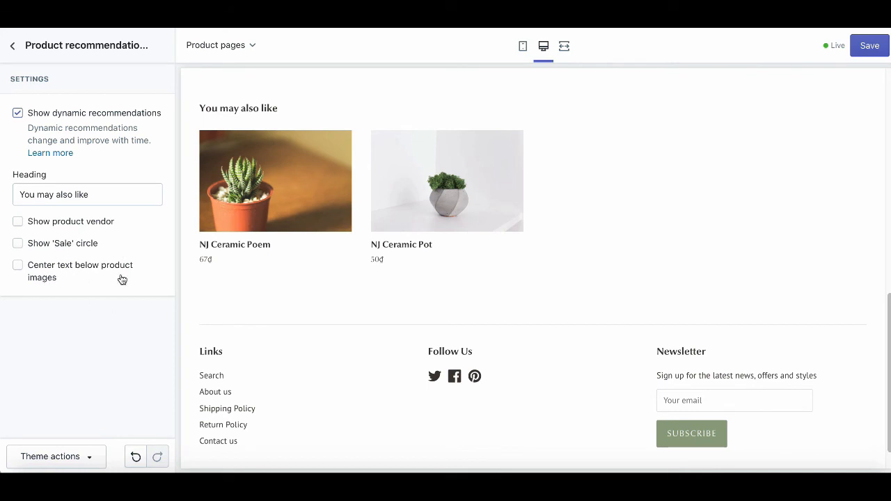
{"action": "mouse_move", "coordinate": [26, 291]}
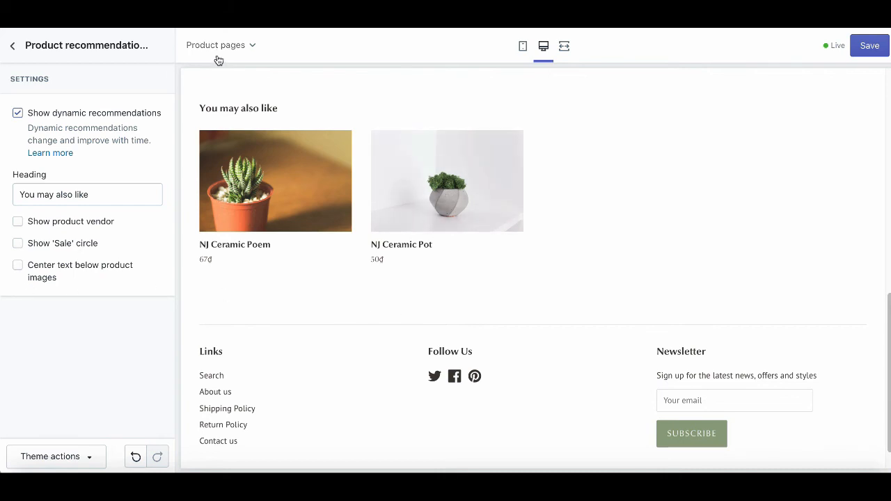
Switch the preview to the Collection pages template showing the Products collection
{"action": "left_click", "coordinate": [220, 45]}
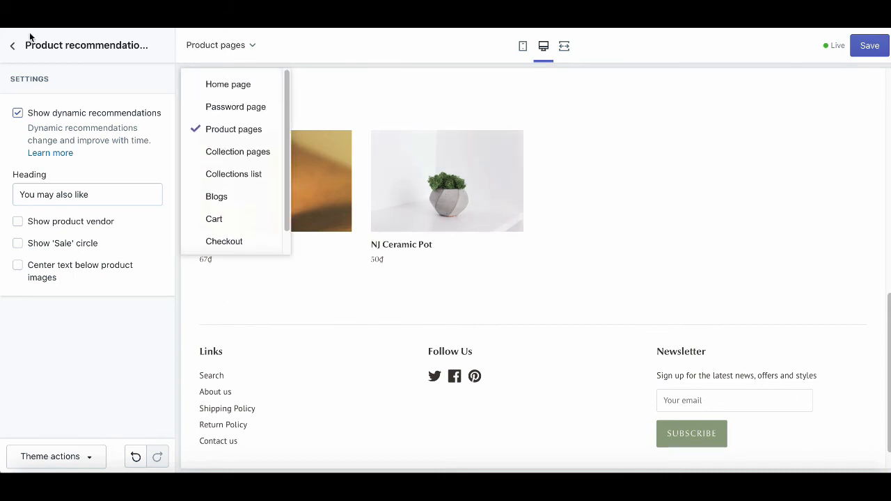
{"action": "left_click", "coordinate": [12, 44]}
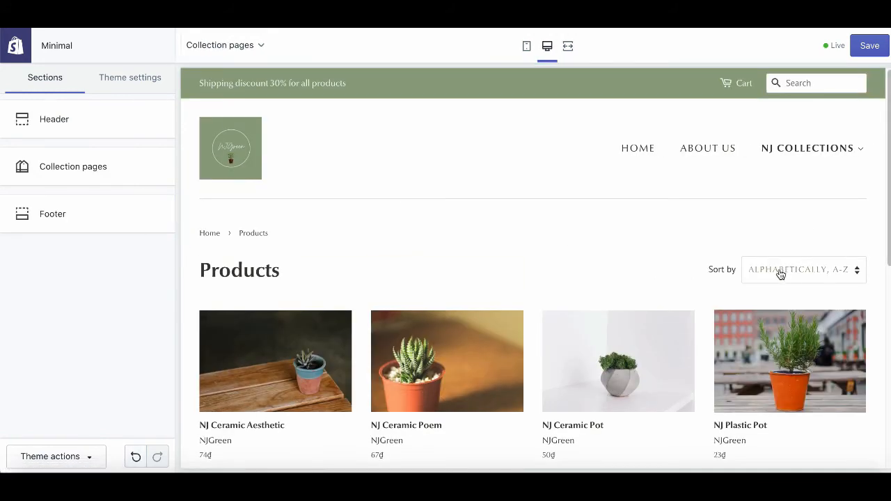
Review the Sort by choices and look through the five-pot product grid
{"action": "left_click", "coordinate": [799, 270]}
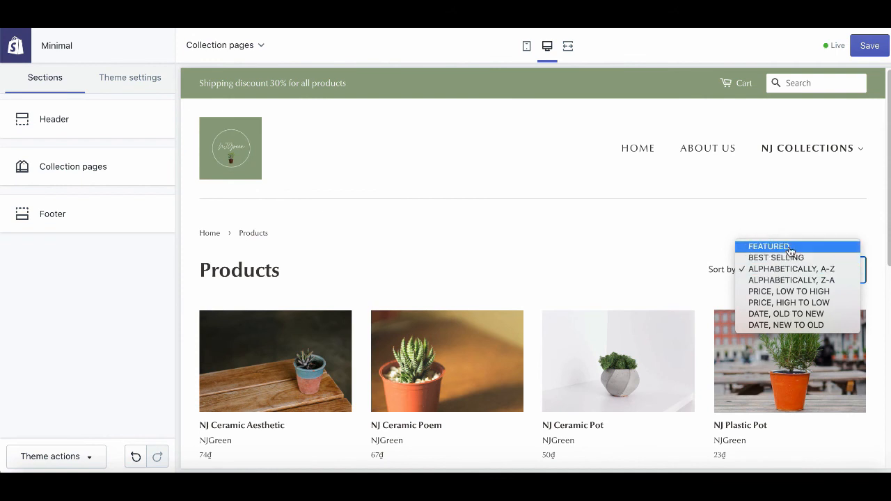
{"action": "mouse_move", "coordinate": [802, 257]}
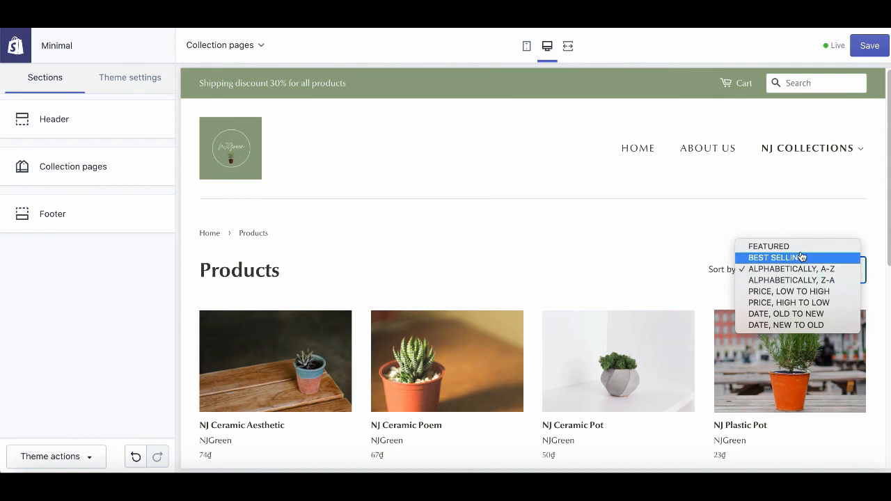
{"action": "mouse_move", "coordinate": [812, 302]}
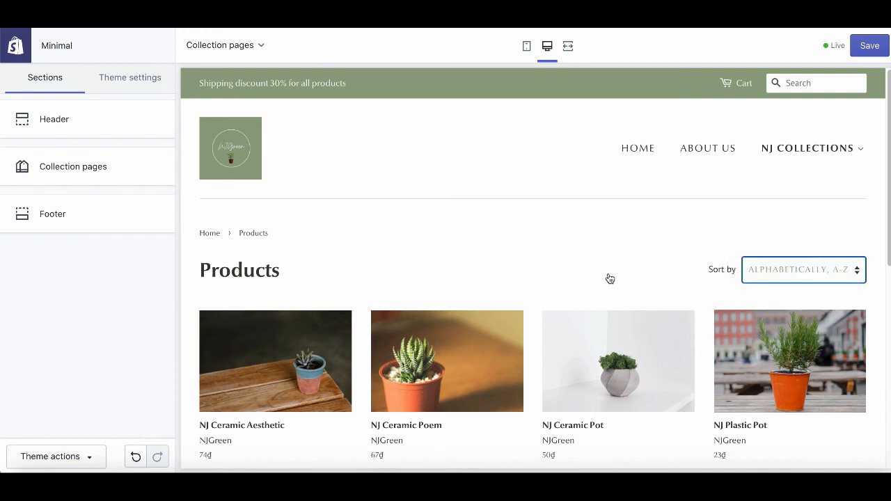
{"action": "scroll", "scroll_direction": "down", "scroll_amount": 3}
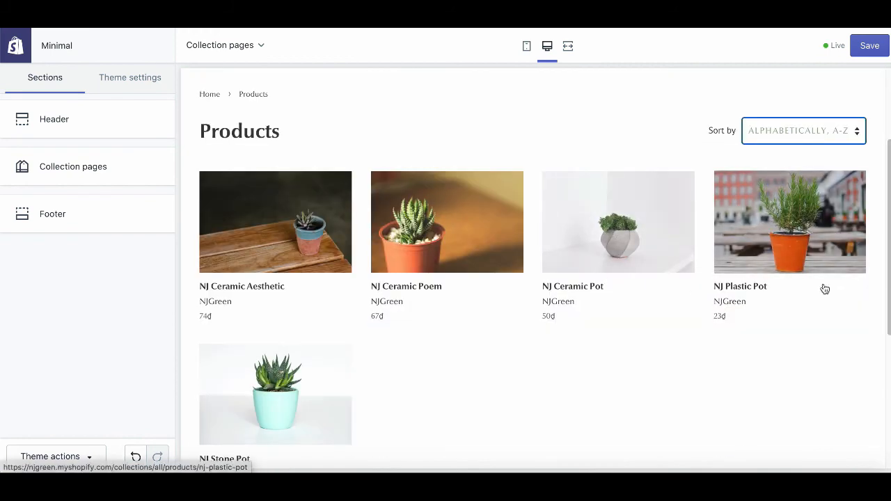
{"action": "mouse_move", "coordinate": [559, 167]}
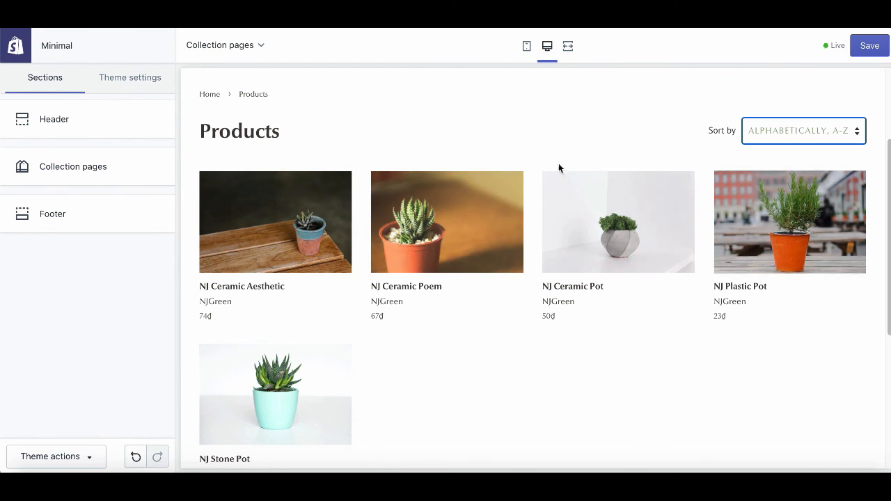
{"action": "mouse_move", "coordinate": [582, 286]}
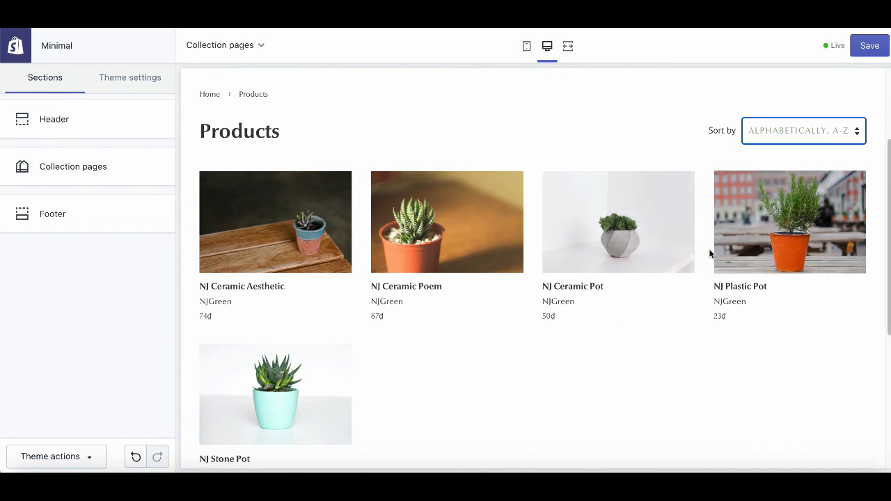
{"action": "mouse_move", "coordinate": [533, 393]}
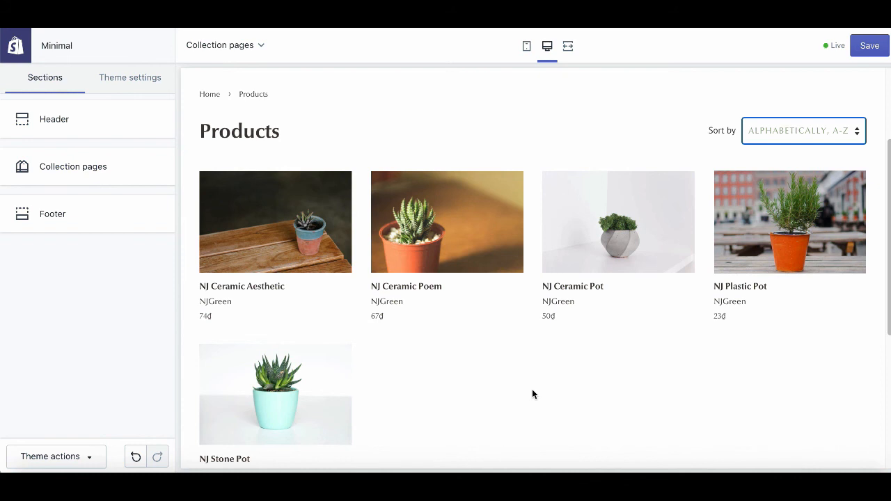
{"action": "mouse_move", "coordinate": [540, 393]}
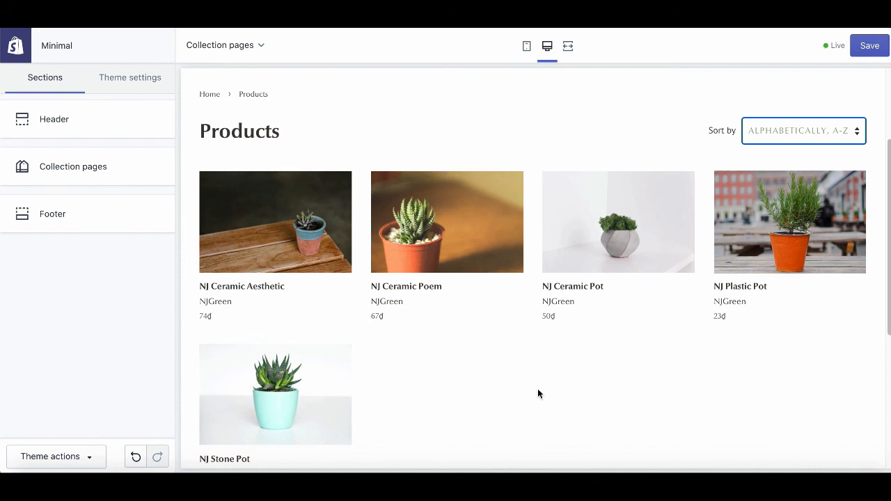
{"action": "mouse_move", "coordinate": [884, 67]}
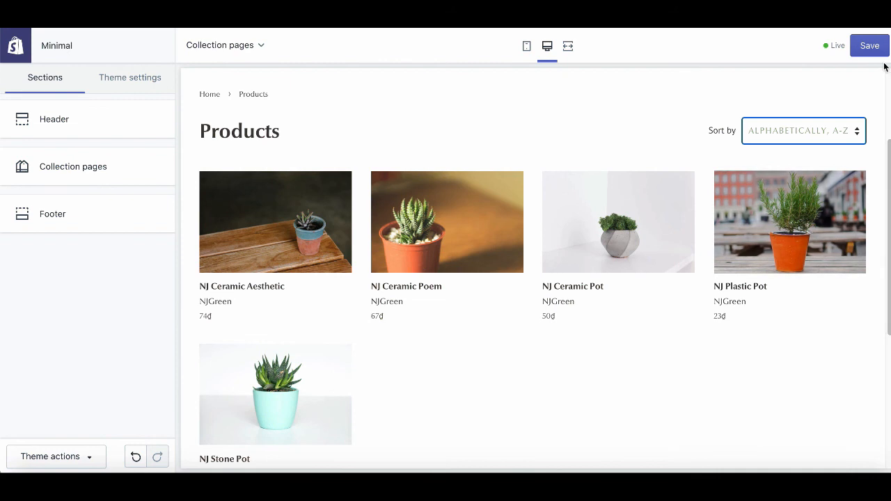
{"action": "left_click", "coordinate": [868, 44]}
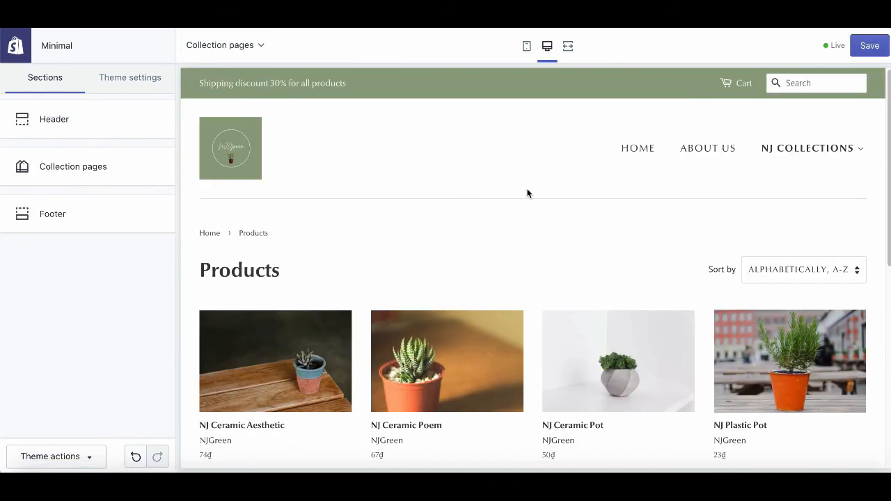
Preview the Products collection page in the mobile layout and scroll through it
{"action": "left_click", "coordinate": [526, 46]}
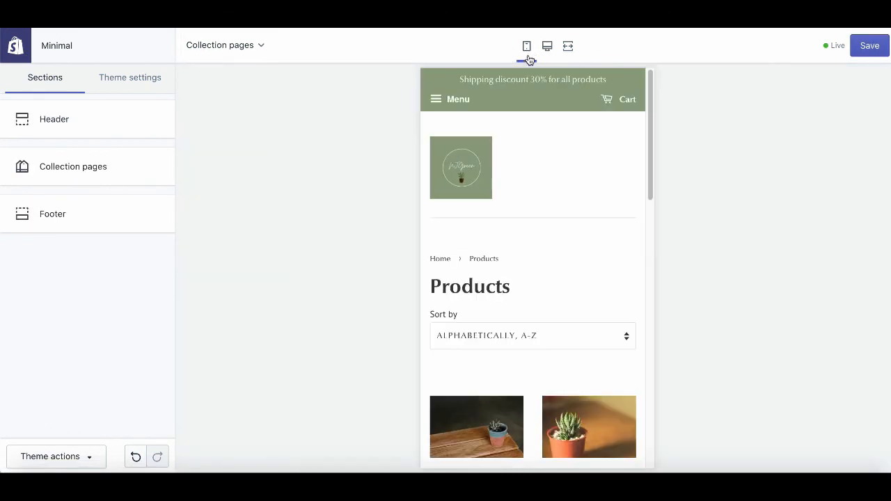
{"action": "scroll", "scroll_direction": "down", "scroll_amount": 3}
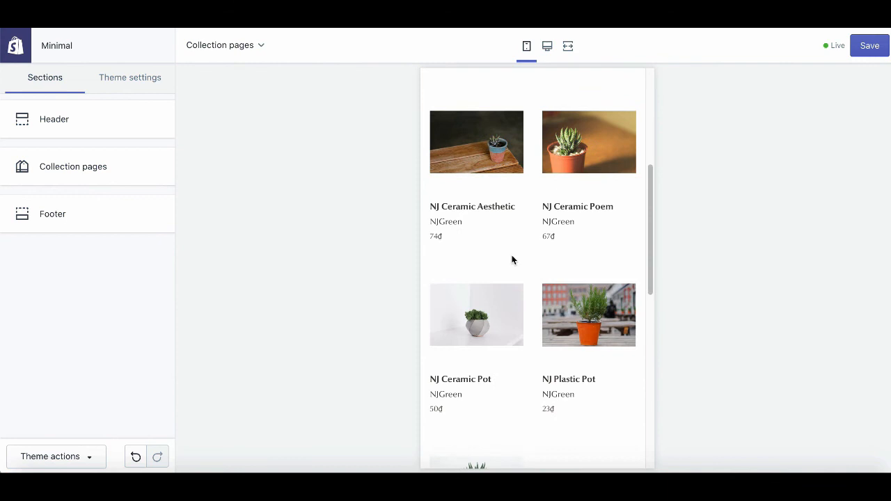
{"action": "left_click", "coordinate": [526, 46]}
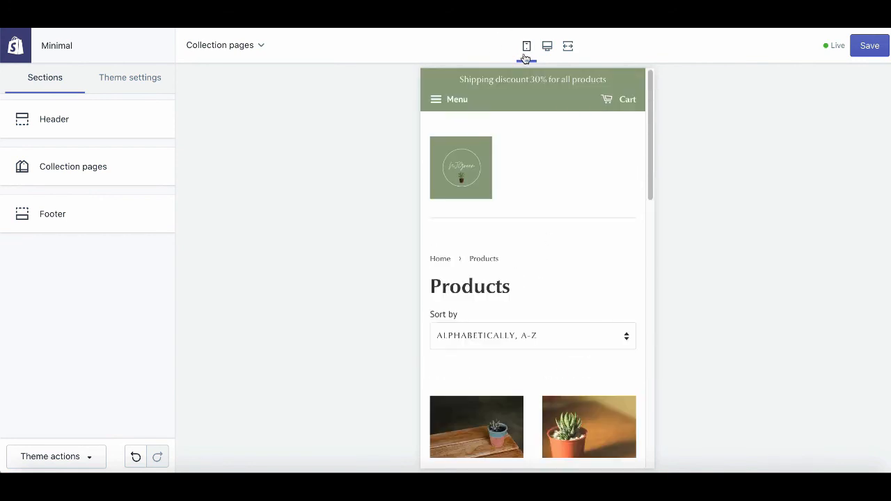
{"action": "left_click", "coordinate": [224, 45]}
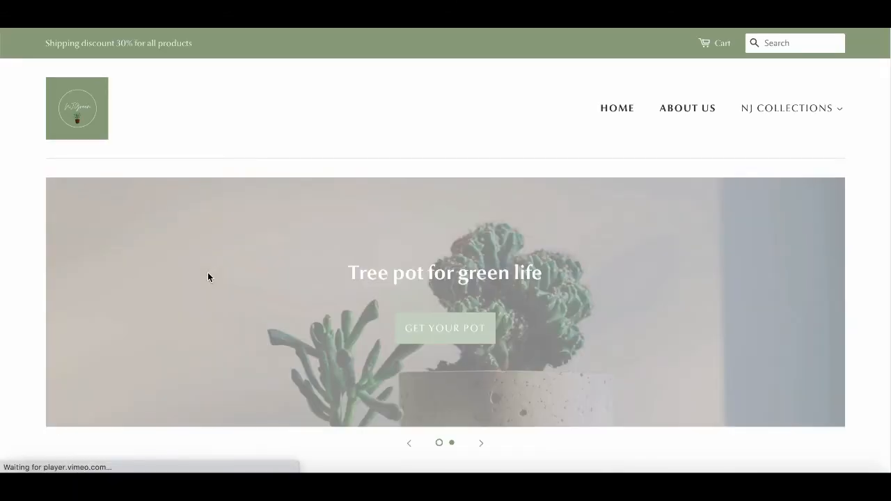
Scroll the live homepage from the Tree pot banner past featured pots, story, store location and video to the footer
{"action": "scroll", "scroll_direction": "down", "scroll_amount": 3}
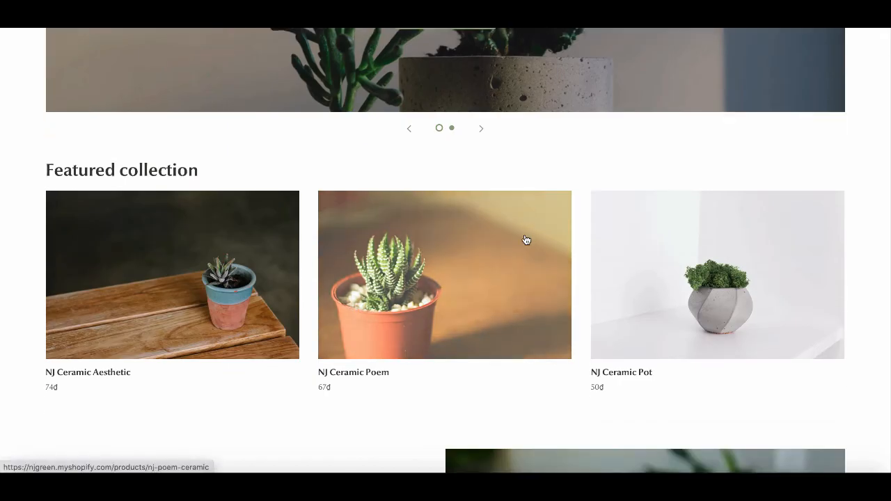
{"action": "scroll", "scroll_direction": "down", "scroll_amount": 3}
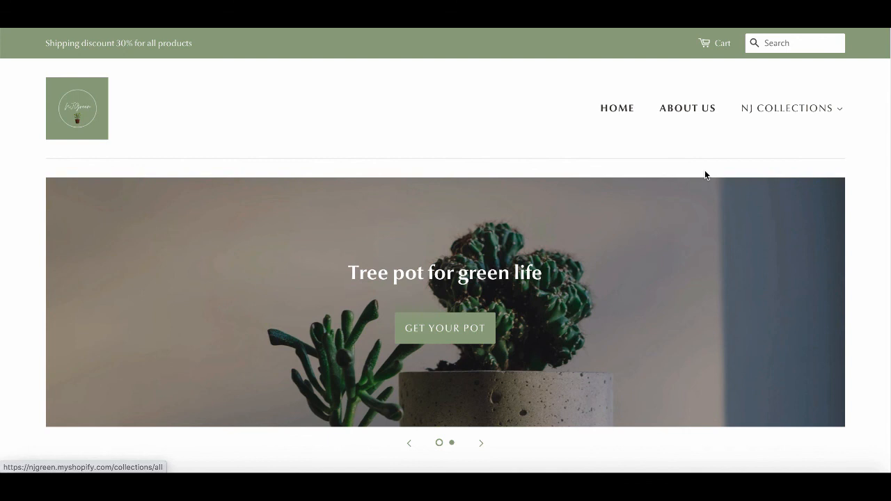
{"action": "mouse_move", "coordinate": [498, 319]}
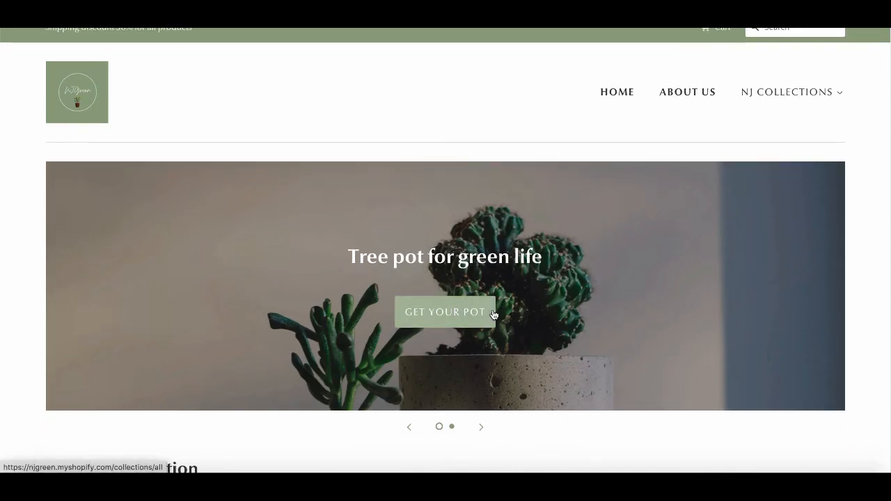
{"action": "scroll", "scroll_direction": "down", "scroll_amount": 3}
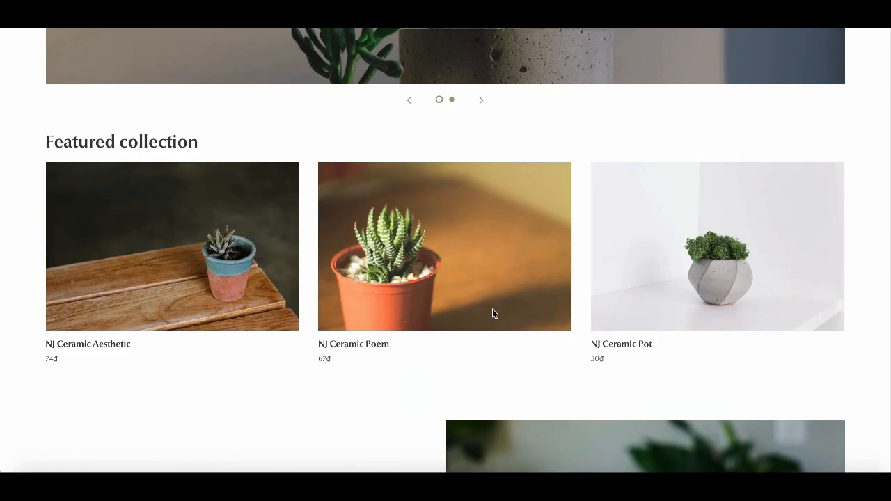
{"action": "scroll", "scroll_direction": "down", "scroll_amount": 3}
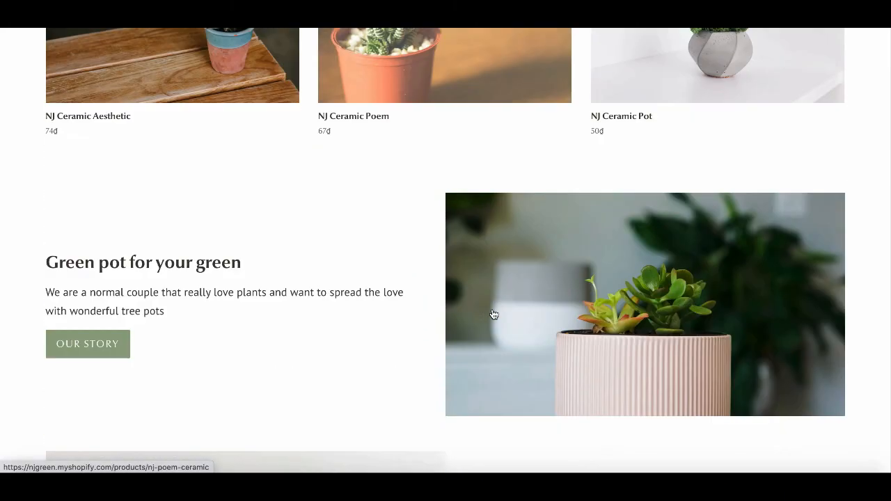
{"action": "scroll", "scroll_direction": "down", "scroll_amount": 3}
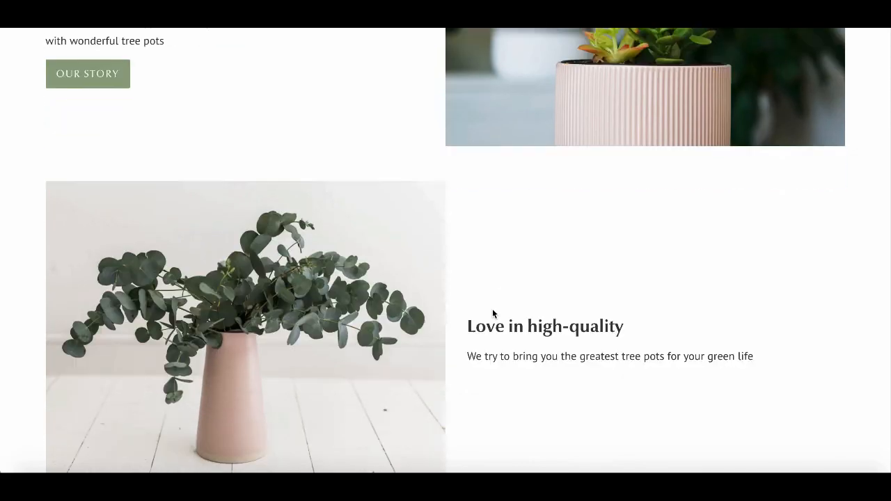
{"action": "scroll", "scroll_direction": "down", "scroll_amount": 3}
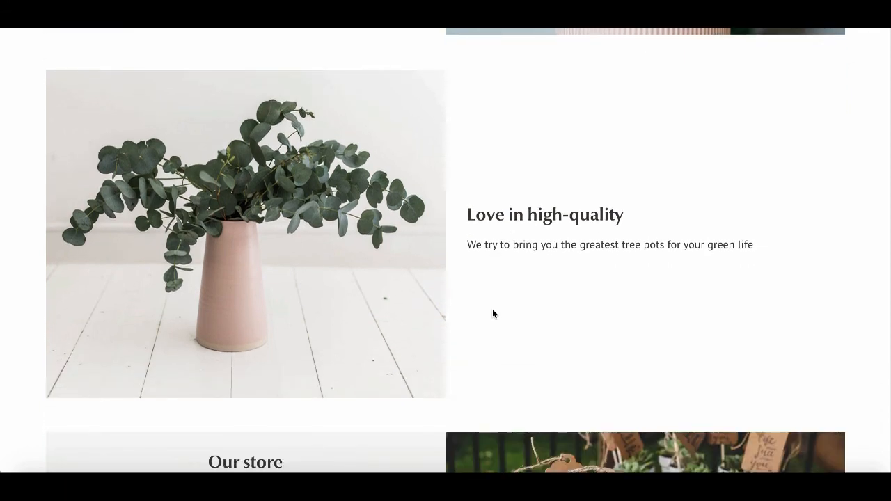
{"action": "scroll", "scroll_direction": "down", "scroll_amount": 3}
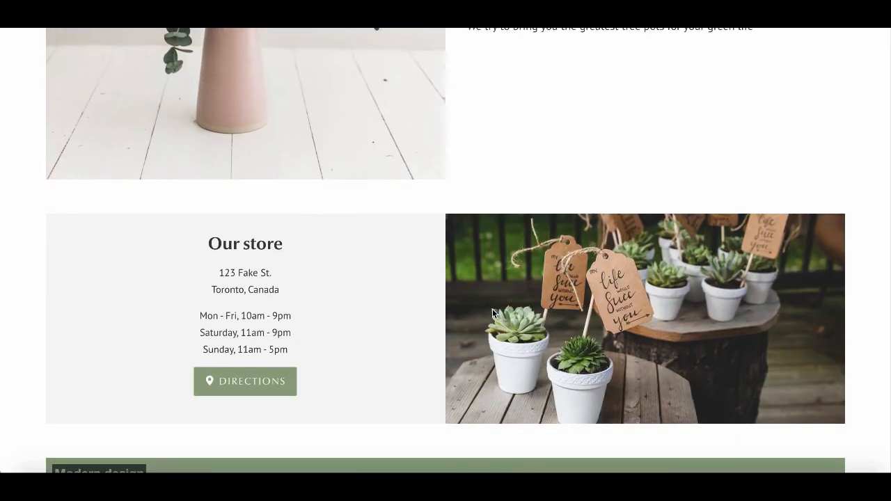
{"action": "scroll", "scroll_direction": "down", "scroll_amount": 3}
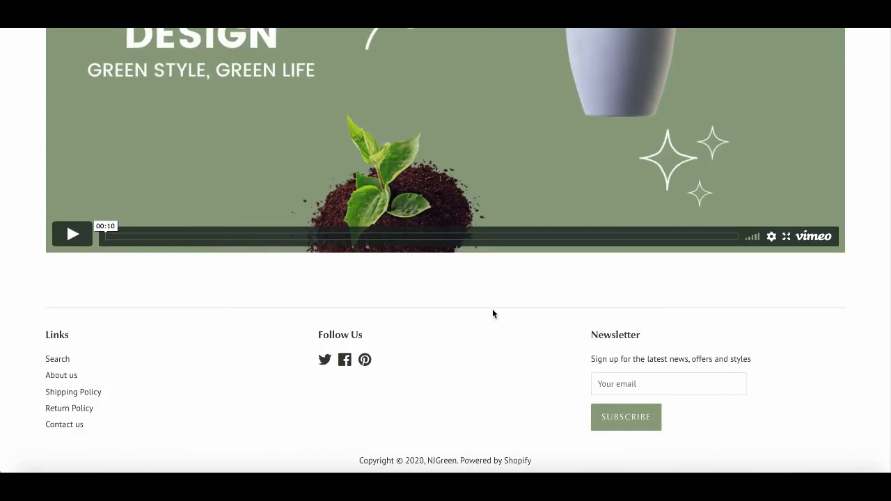